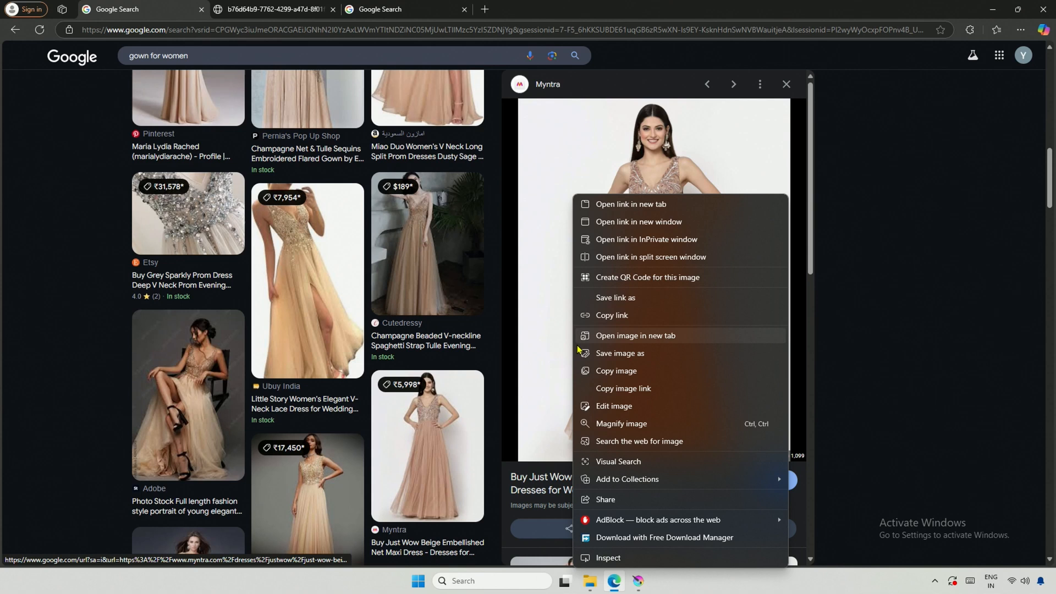
mouse_move(605, 357)
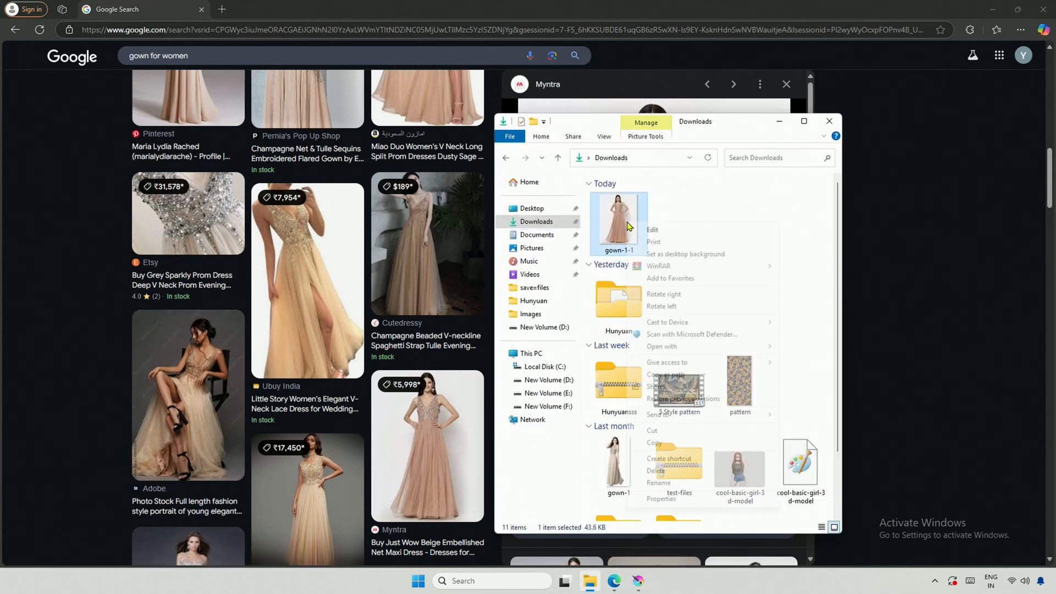
Show the gown-1-1 photo's Properties details, reading its 824 x 1099 pixel dimensions
click(661, 498)
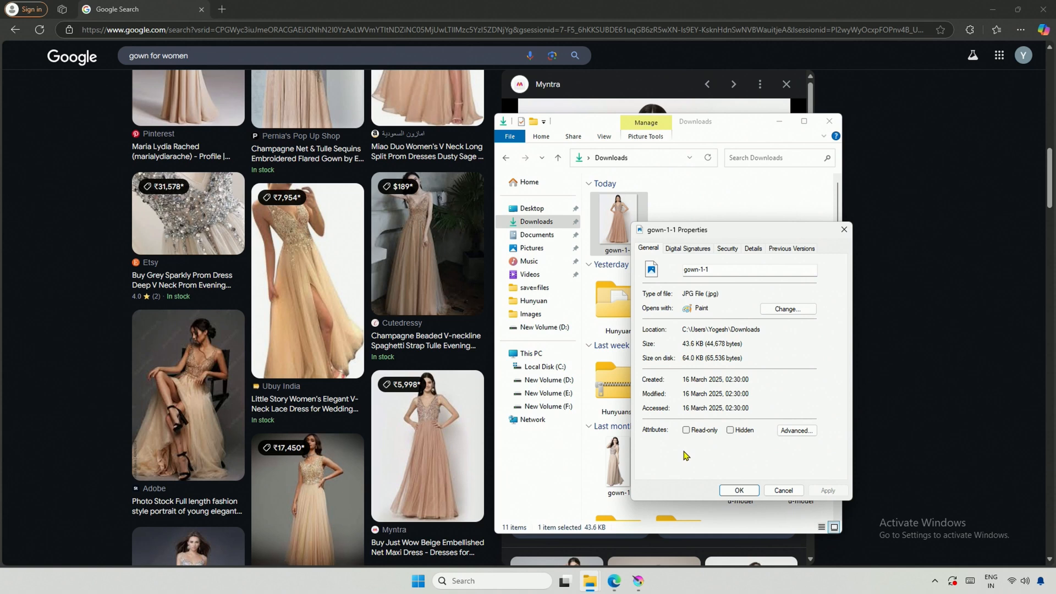
click(753, 249)
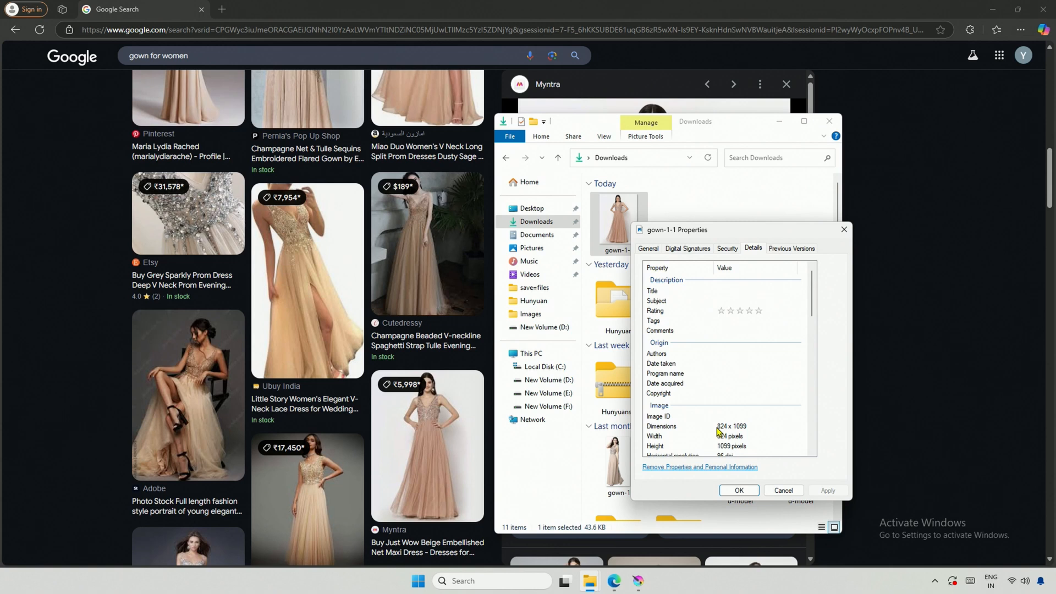
Create a new blank Krita image 824 pixels wide and 1099 pixels tall
click(636, 581)
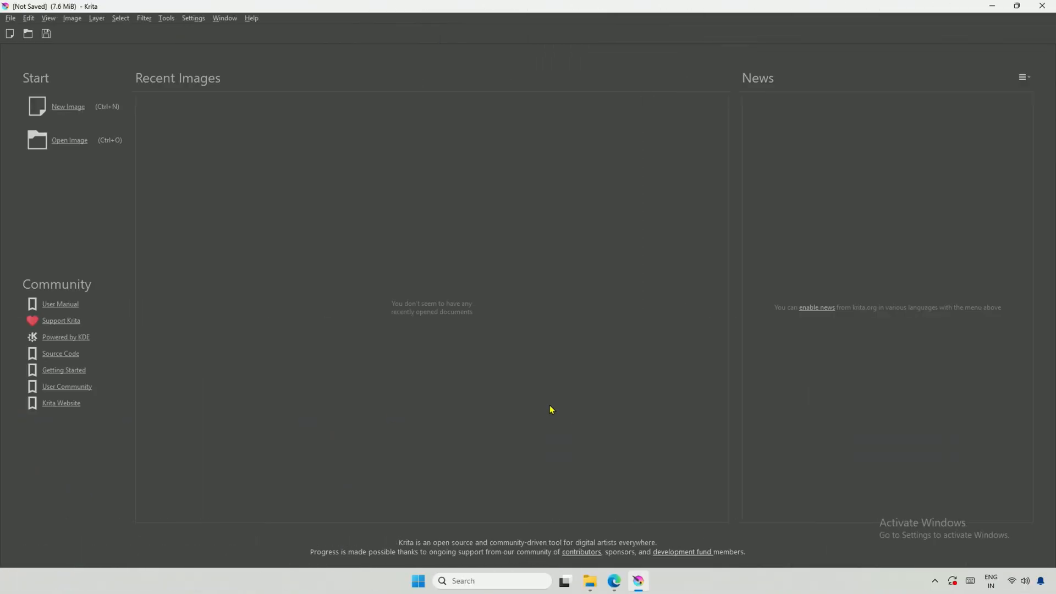
mouse_move(70, 116)
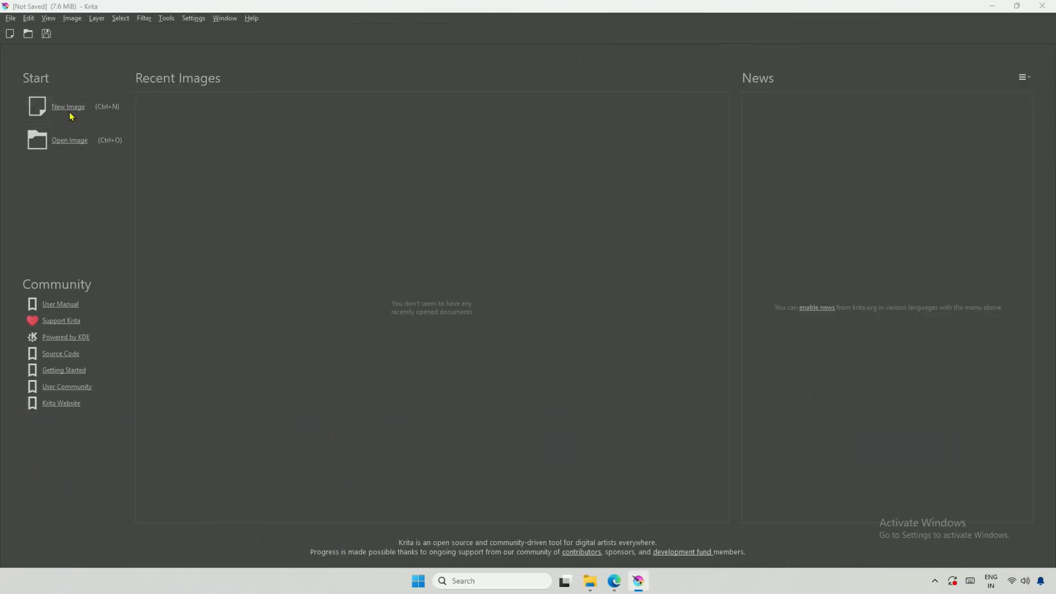
click(67, 106)
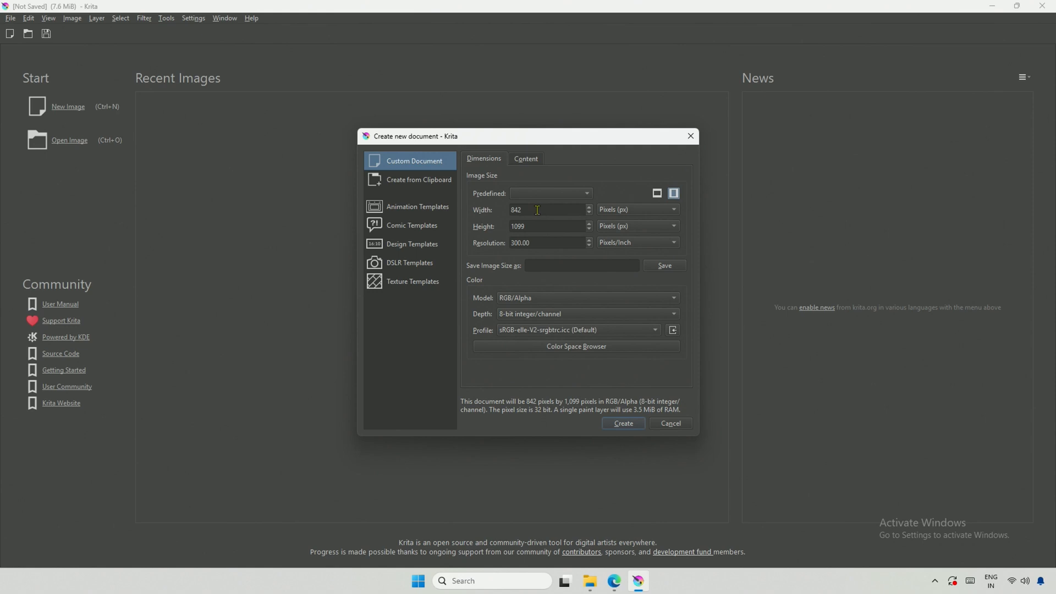
text(824)
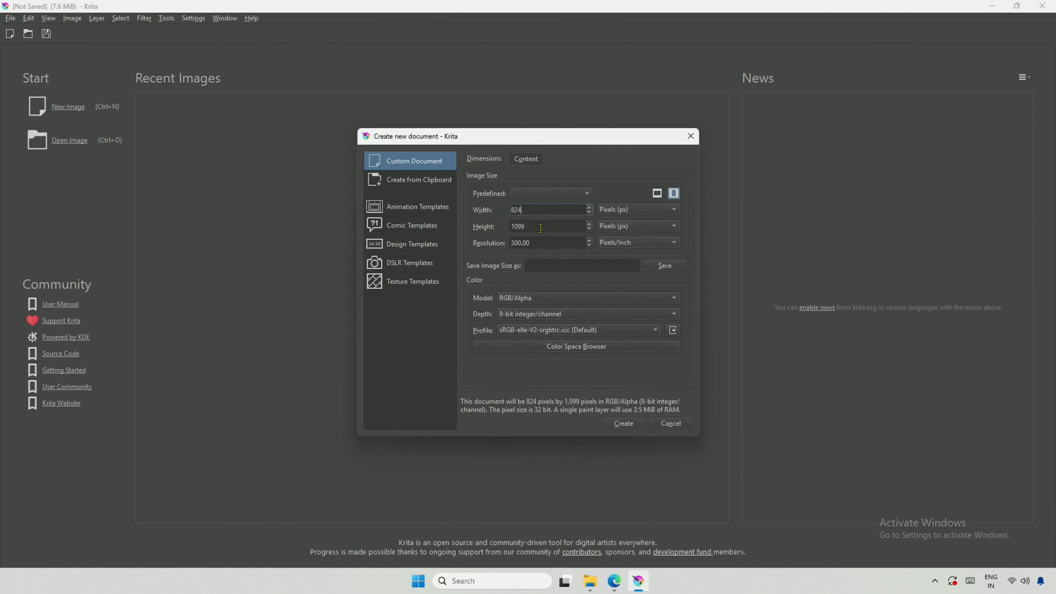
click(621, 423)
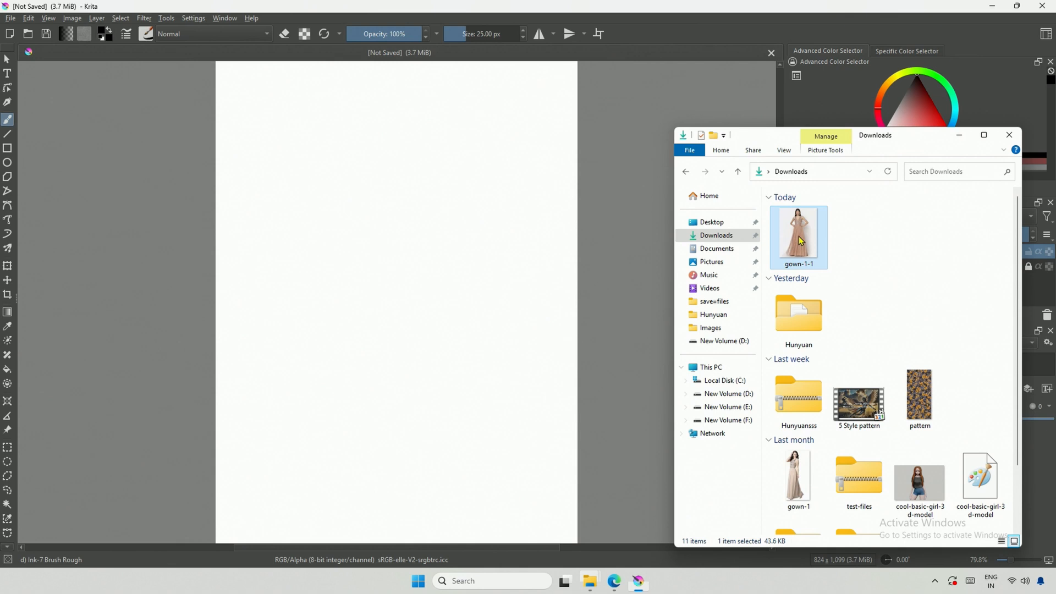
Drop gown-1-1 from File Explorer onto the canvas, inserted as a new layer
drag(798, 236, 458, 303)
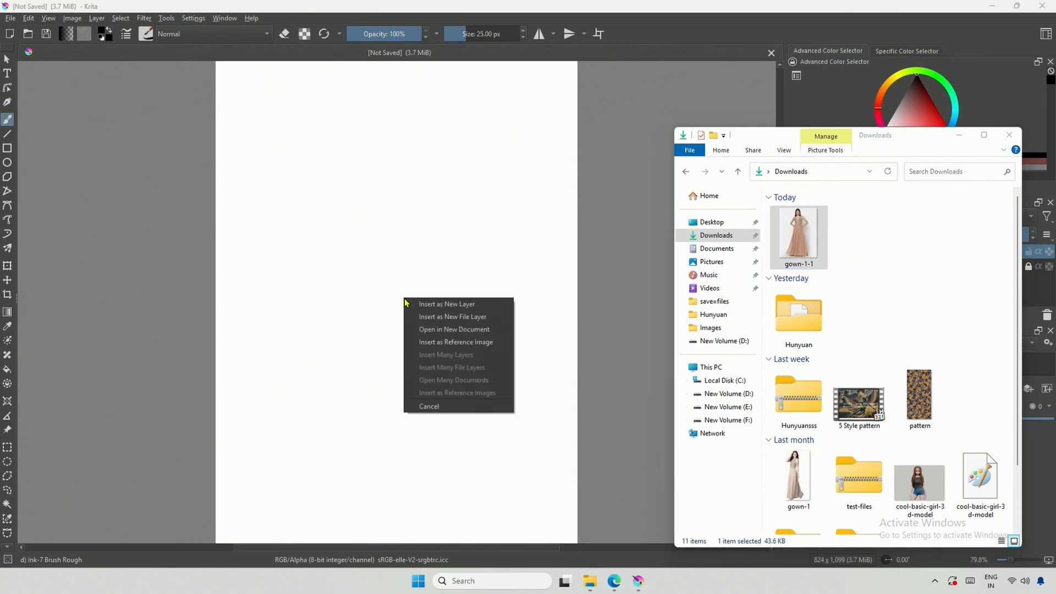
click(447, 304)
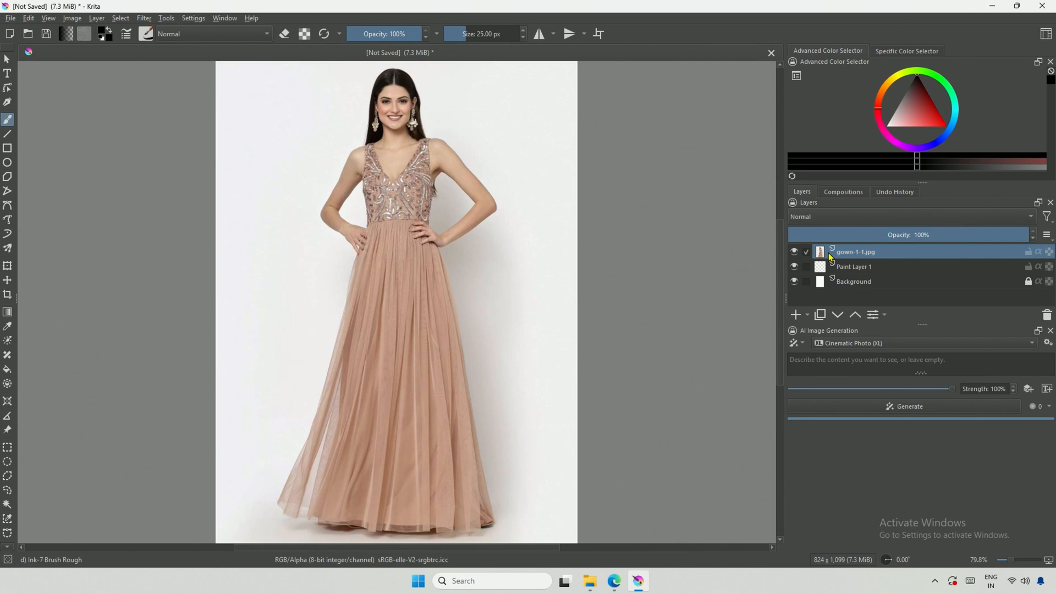
mouse_move(851, 282)
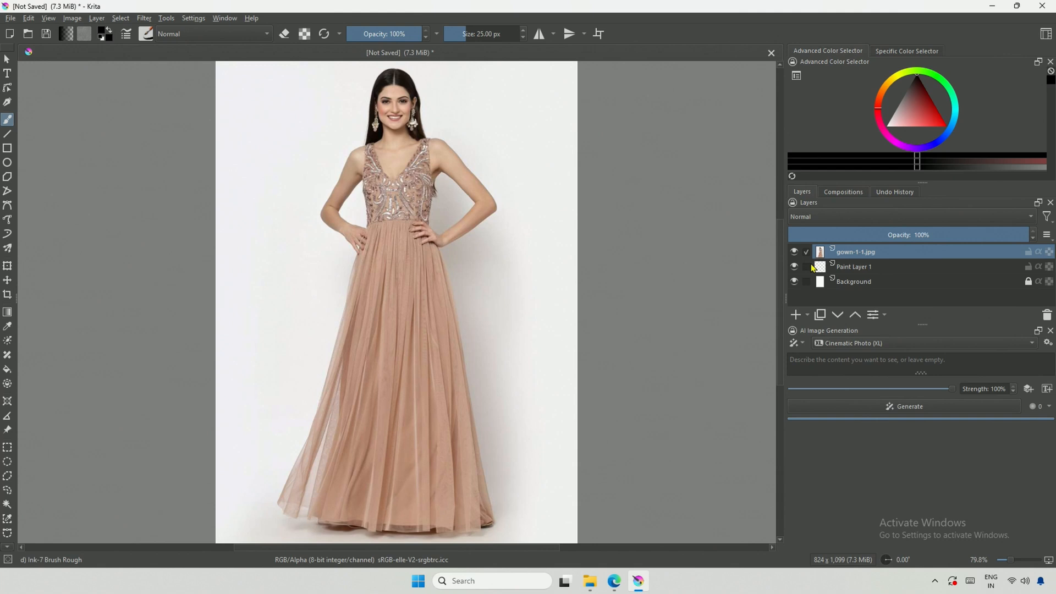
Add a local selection mask to gown-1-1.jpg and make Selection 1 active
right_click(856, 252)
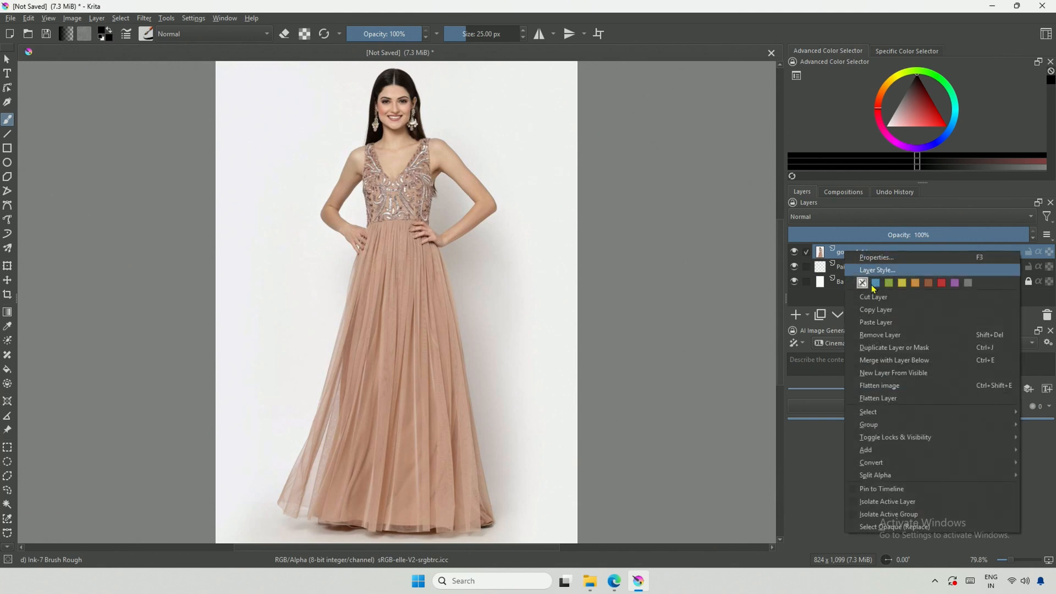
mouse_move(865, 450)
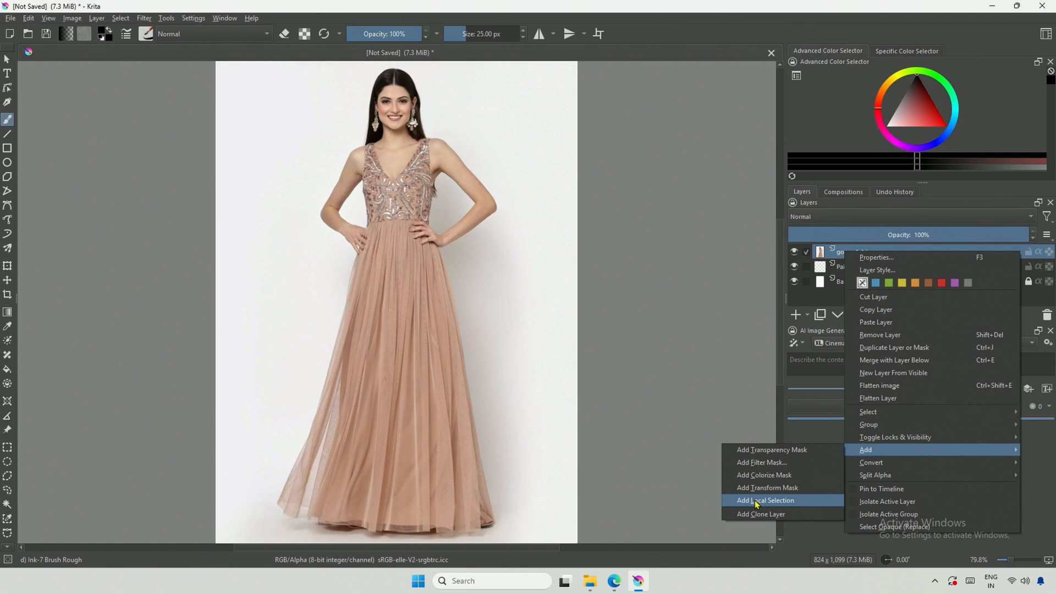
click(765, 500)
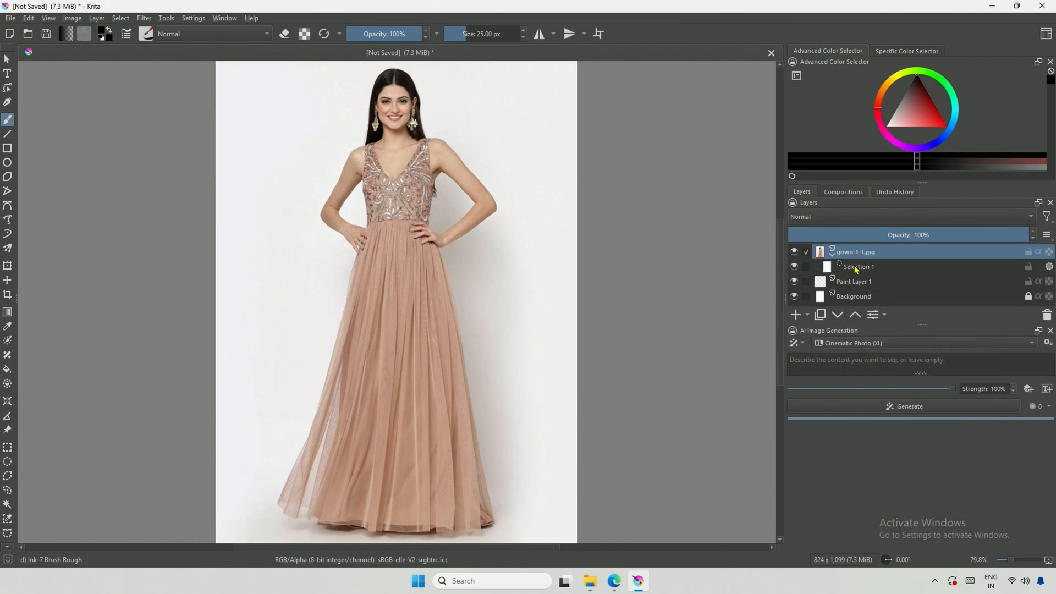
click(858, 267)
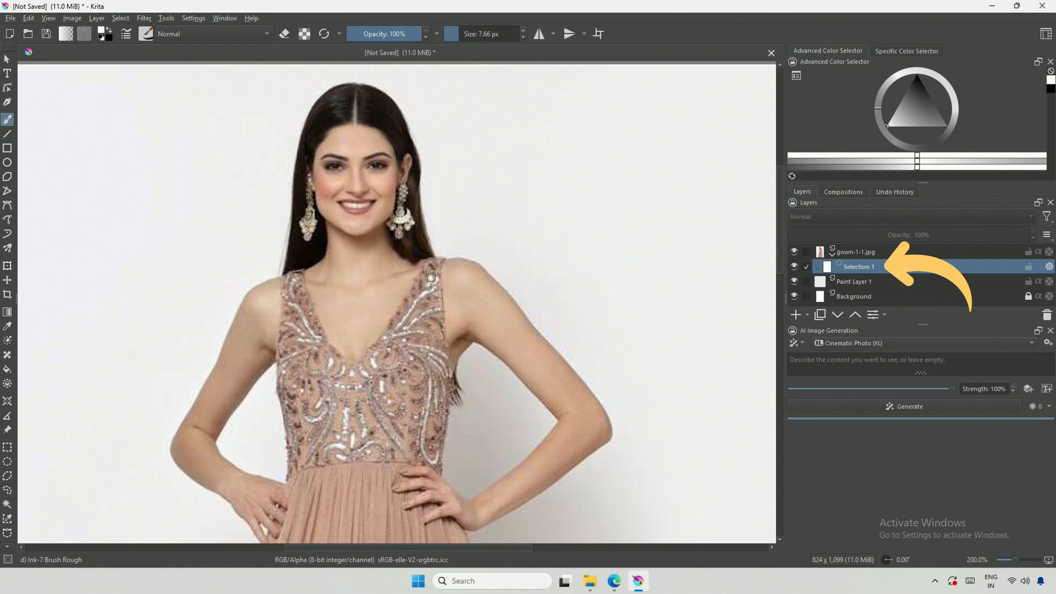
mouse_move(418, 325)
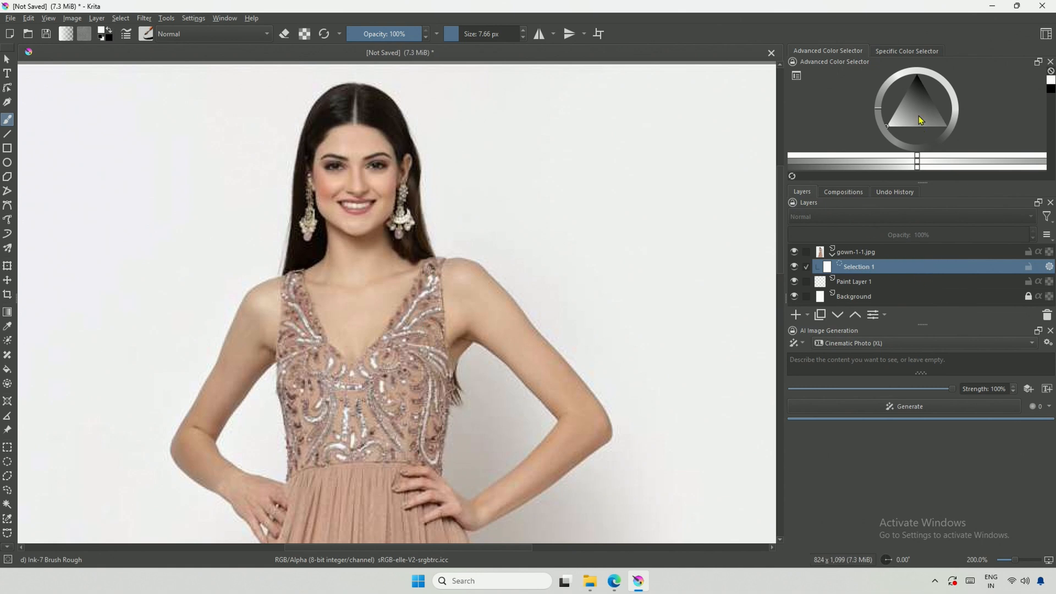
Paint Selection 1 along the strap, neckline, bodice and around the hand at the waist
click(852, 162)
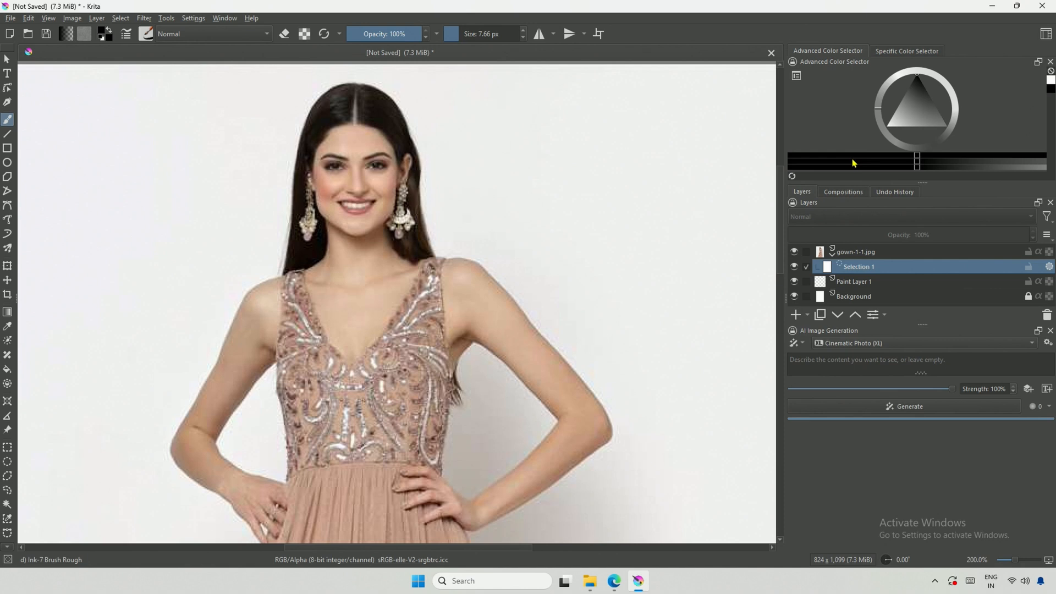
drag(433, 256, 441, 323)
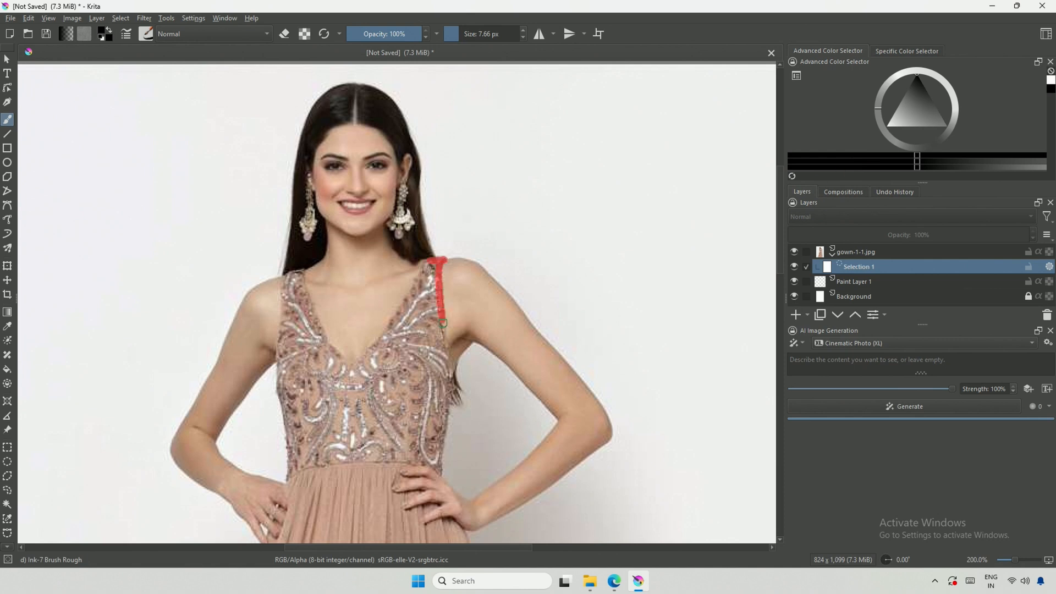
drag(424, 263, 343, 370)
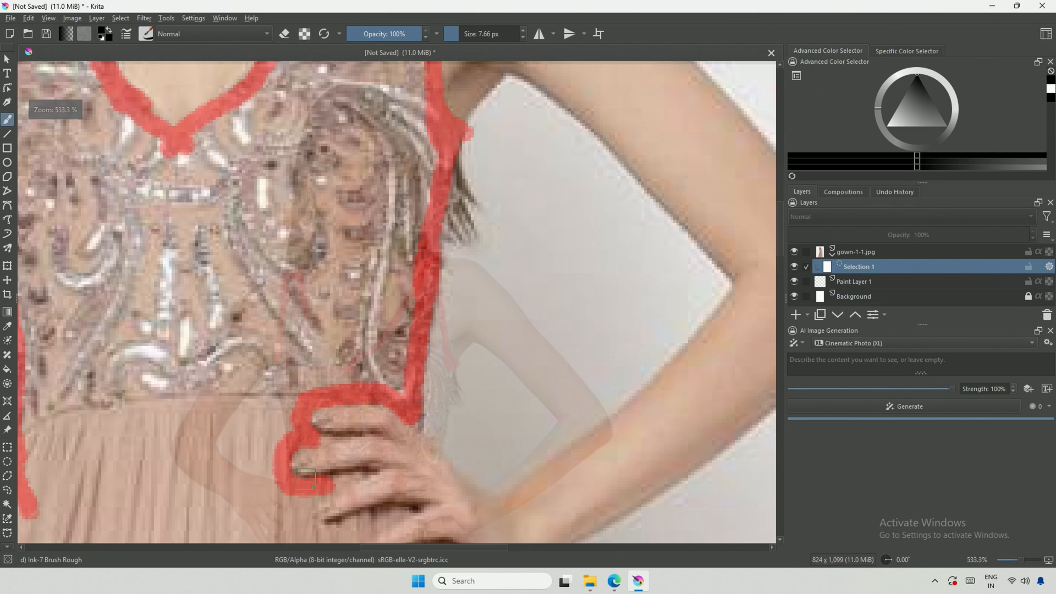
scroll(down, 3)
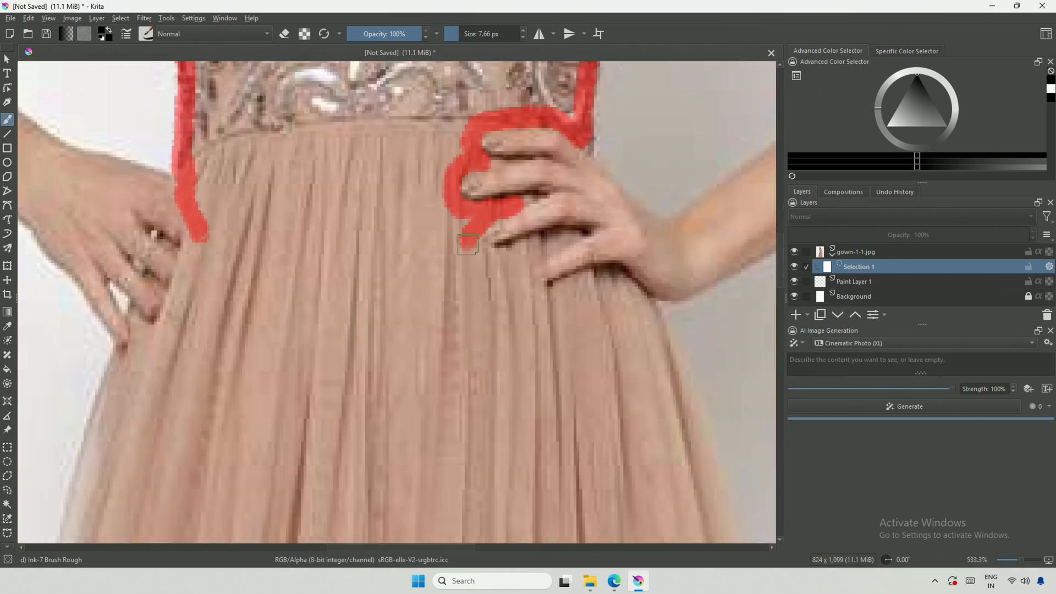
drag(468, 244, 573, 236)
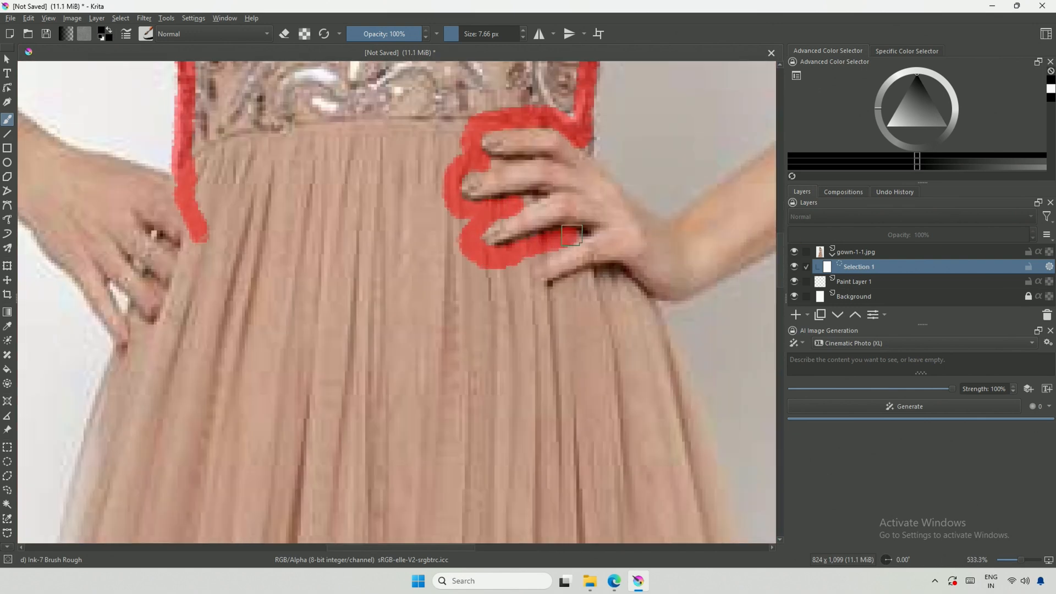
drag(559, 249, 594, 280)
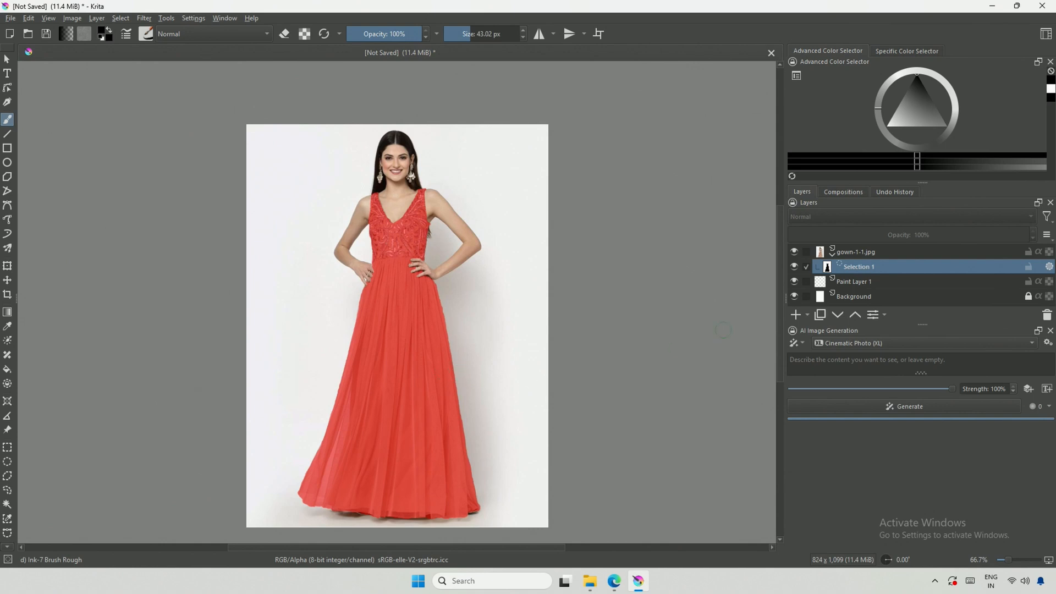
Test a mask stroke, enlarge the brush to about 102 pixels, and open a file window
drag(498, 310, 499, 294)
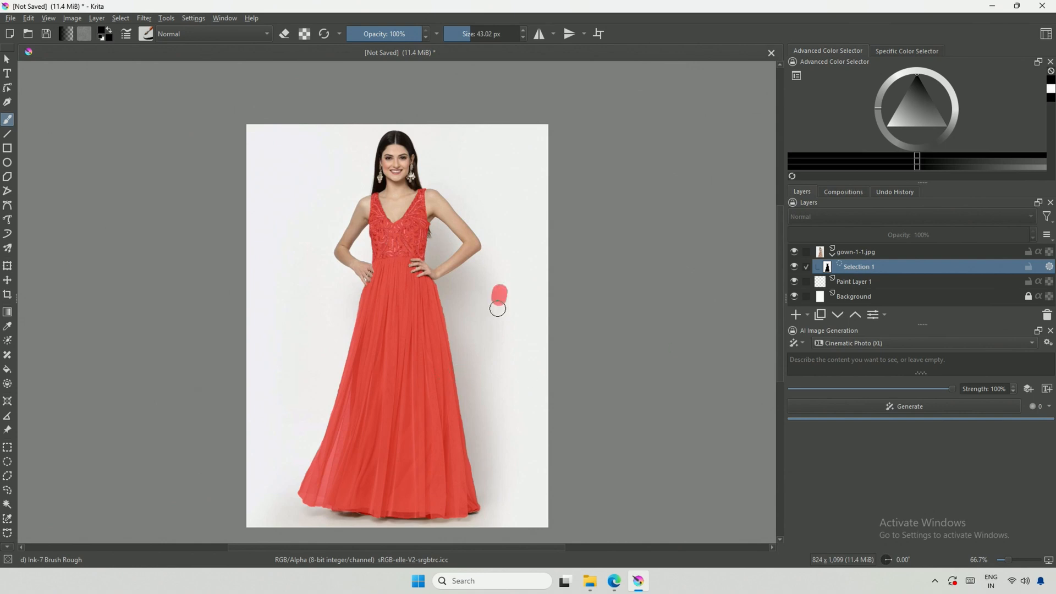
drag(499, 294, 499, 354)
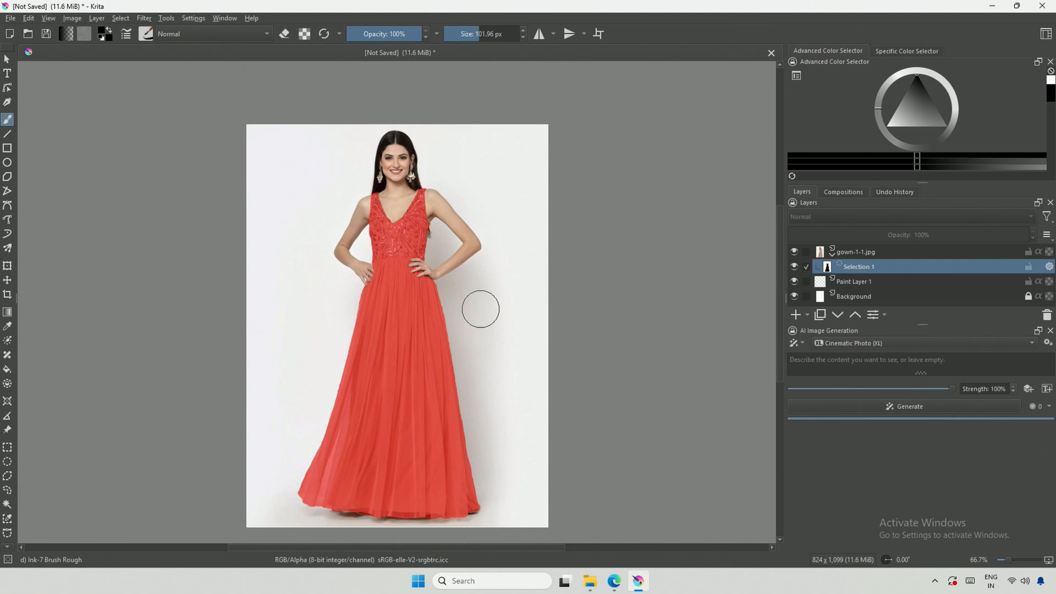
mouse_move(448, 297)
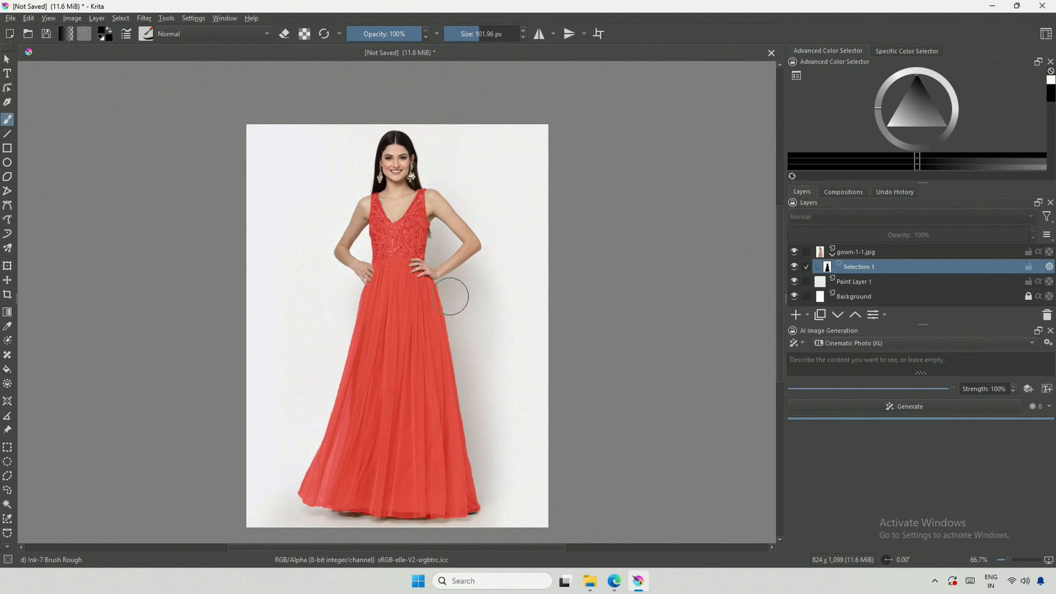
click(120, 18)
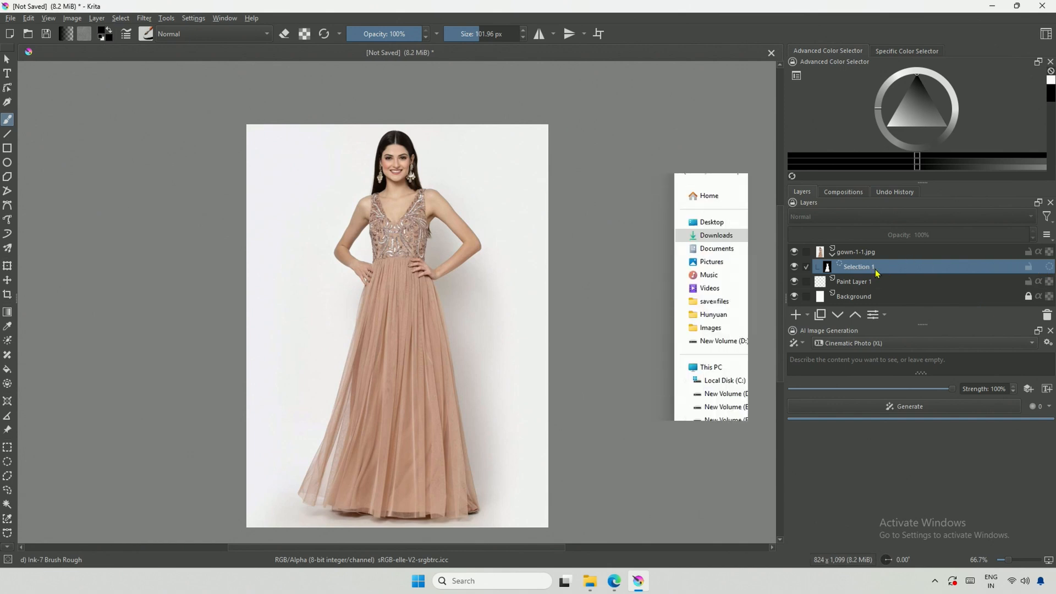
Add another gown-1-1.jpg layer and rename it com-1-1.jpg
drag(799, 236, 482, 314)
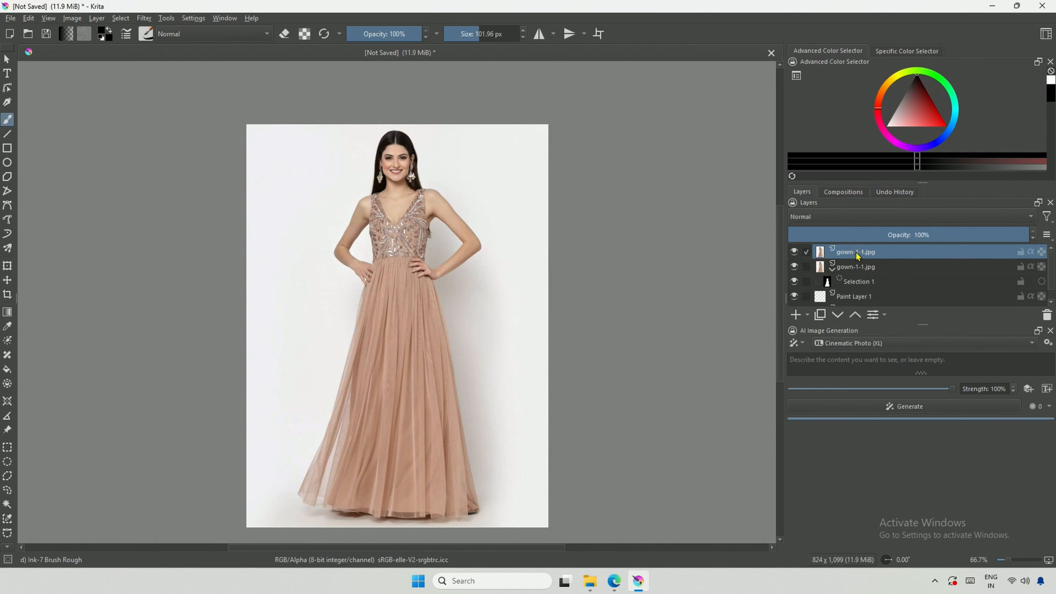
double_click(857, 251)
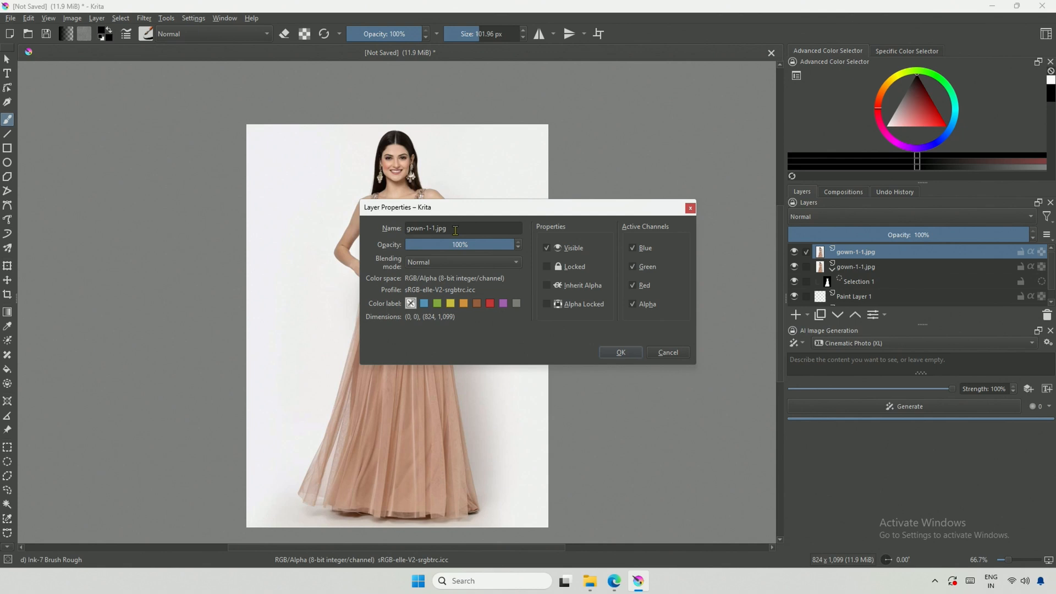
text(com-1-1.jpg)
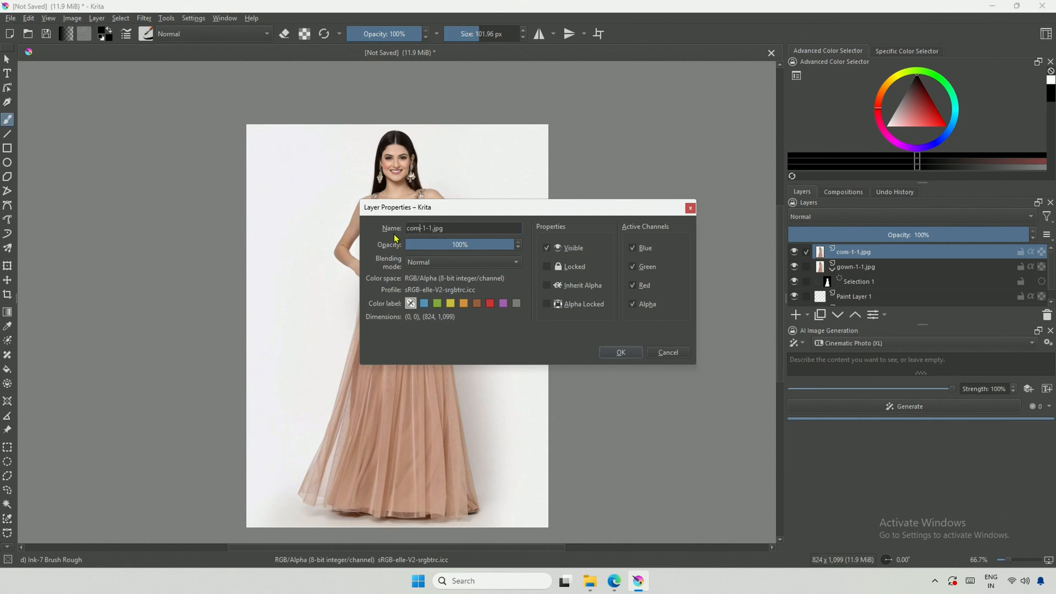
click(619, 353)
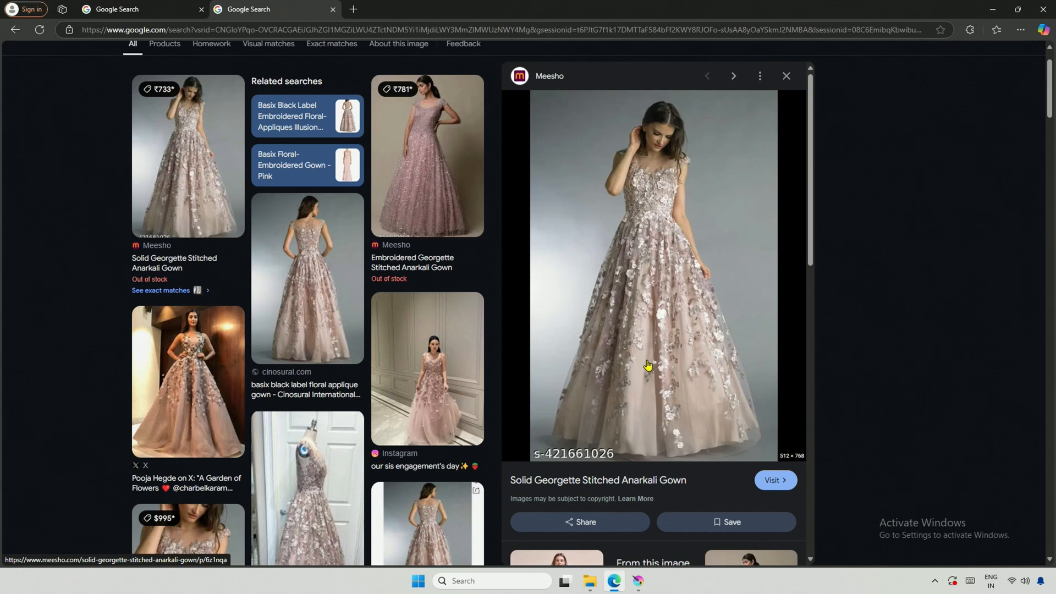
mouse_move(534, 343)
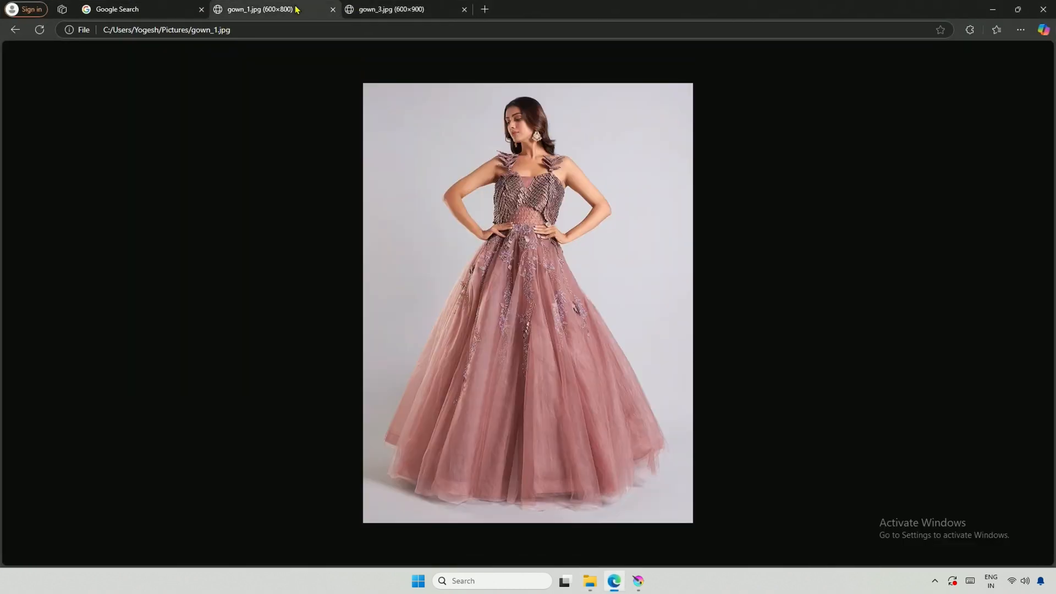
Leave the browser after saving the gown_1, gown_2 and gown_3 references
click(390, 9)
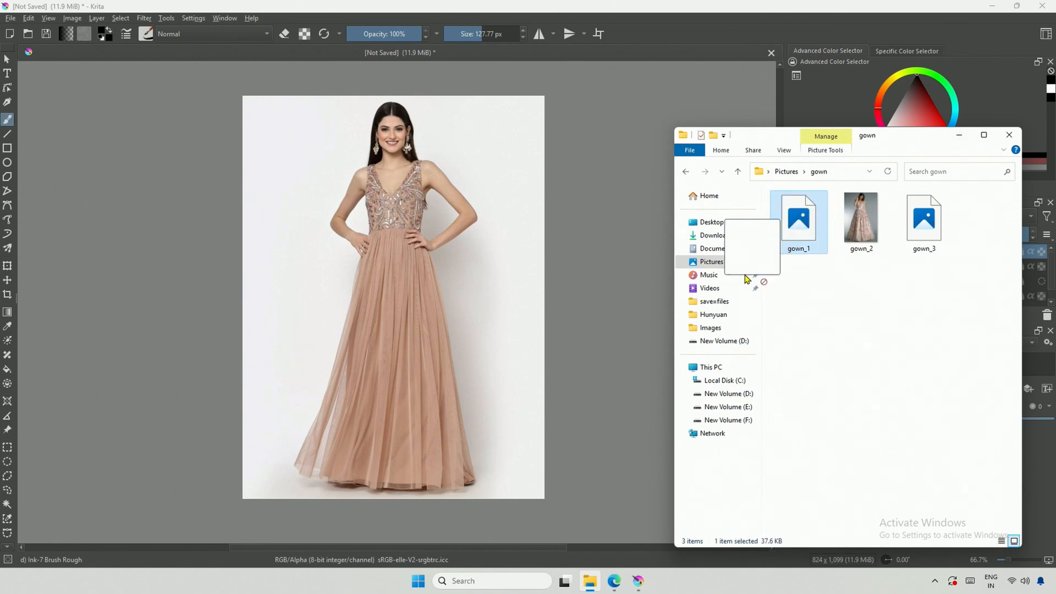
Insert gown_1 from File Explorer as a new top layer on the canvas
drag(798, 221, 491, 296)
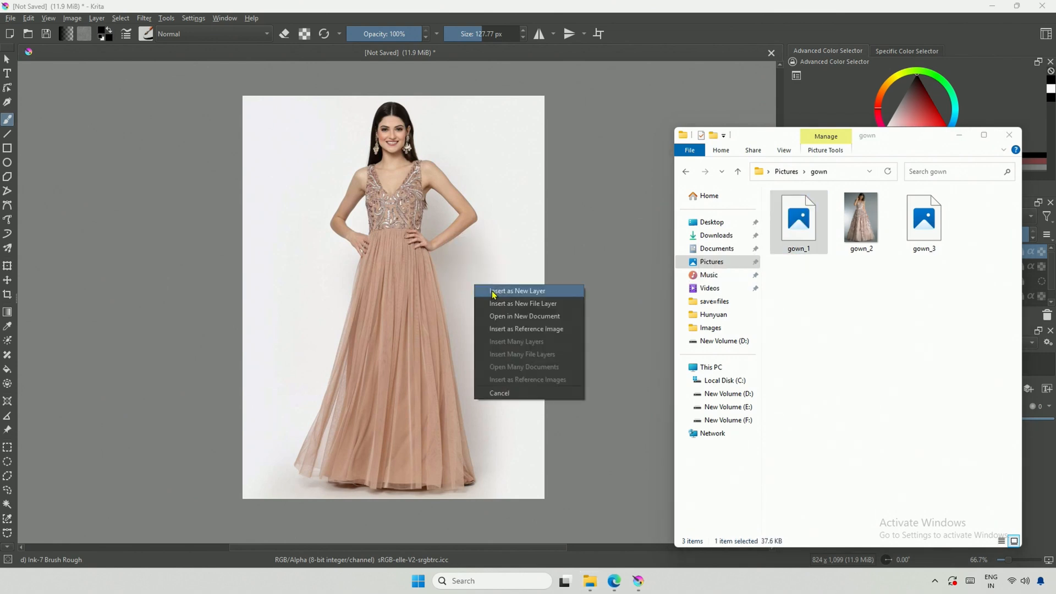
click(516, 290)
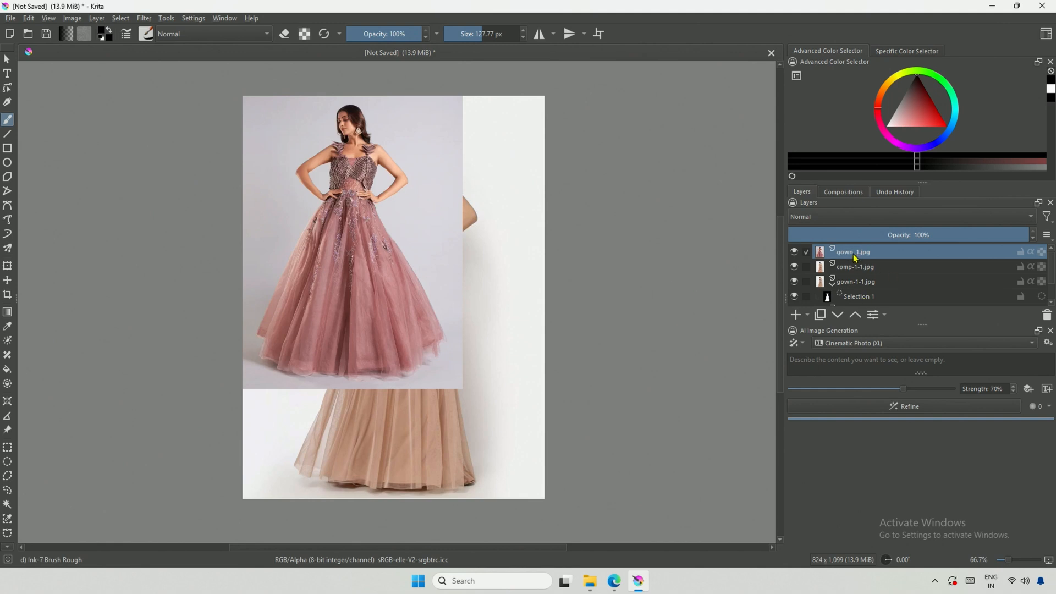
mouse_move(362, 267)
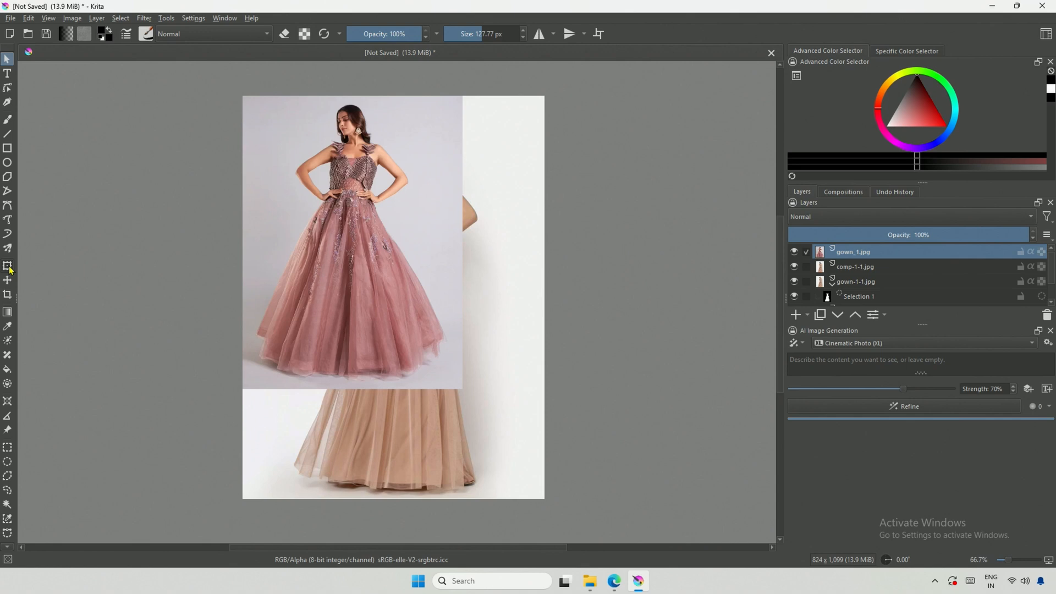
Switch to the Transform tool and make the original gown-1-1.jpg layer visible
click(7, 267)
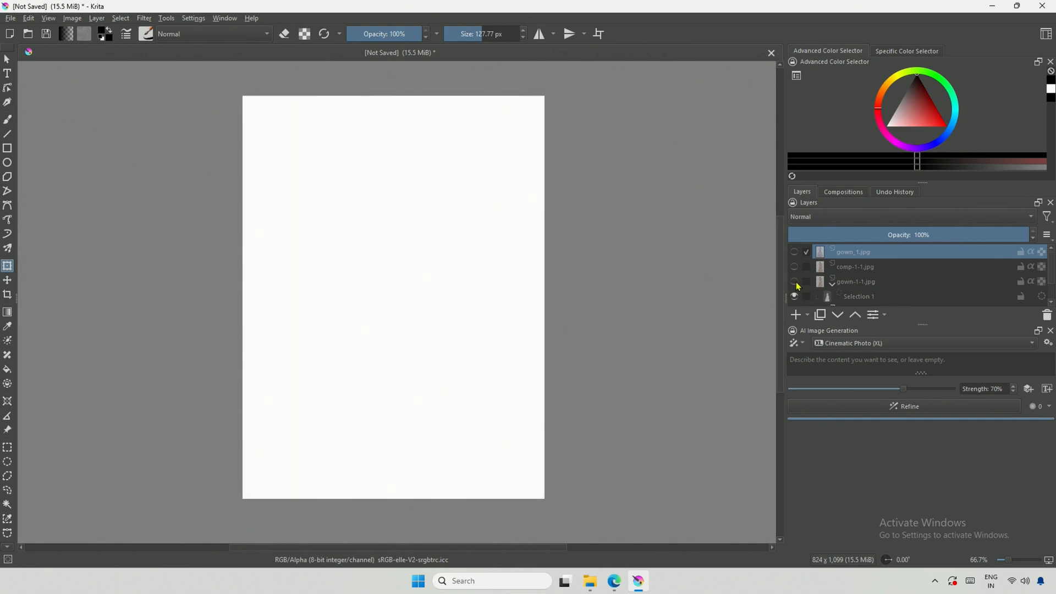
click(795, 282)
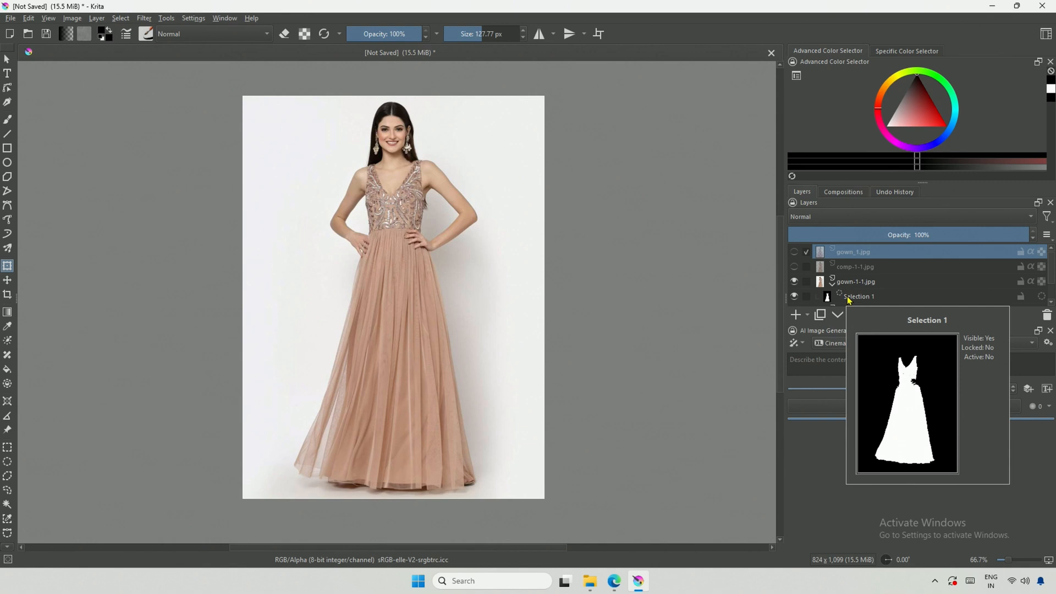
Select the gown area with Select Opaque on the Selection 1 layer
click(860, 297)
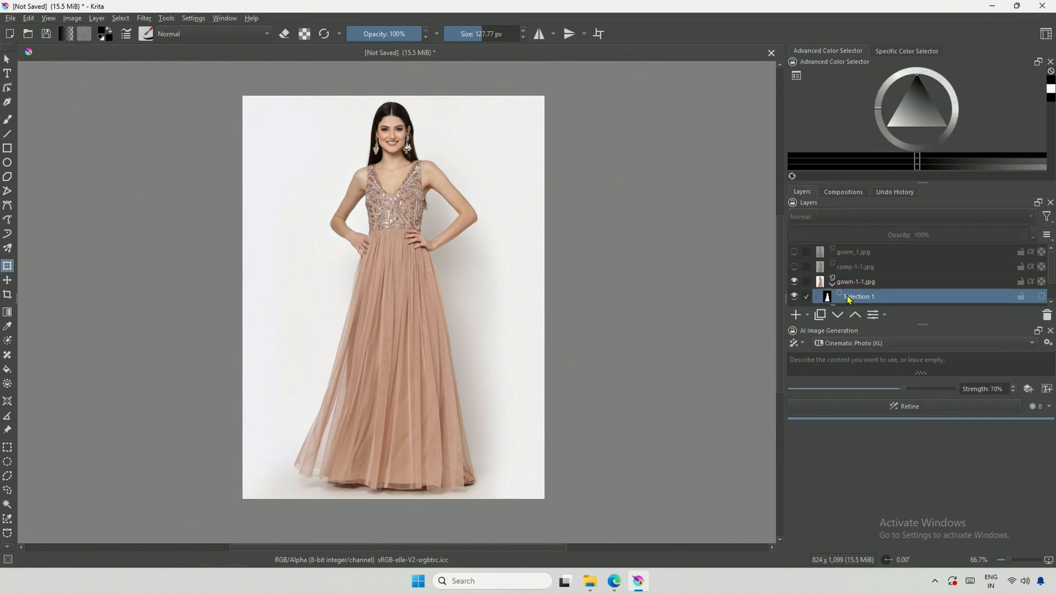
right_click(859, 296)
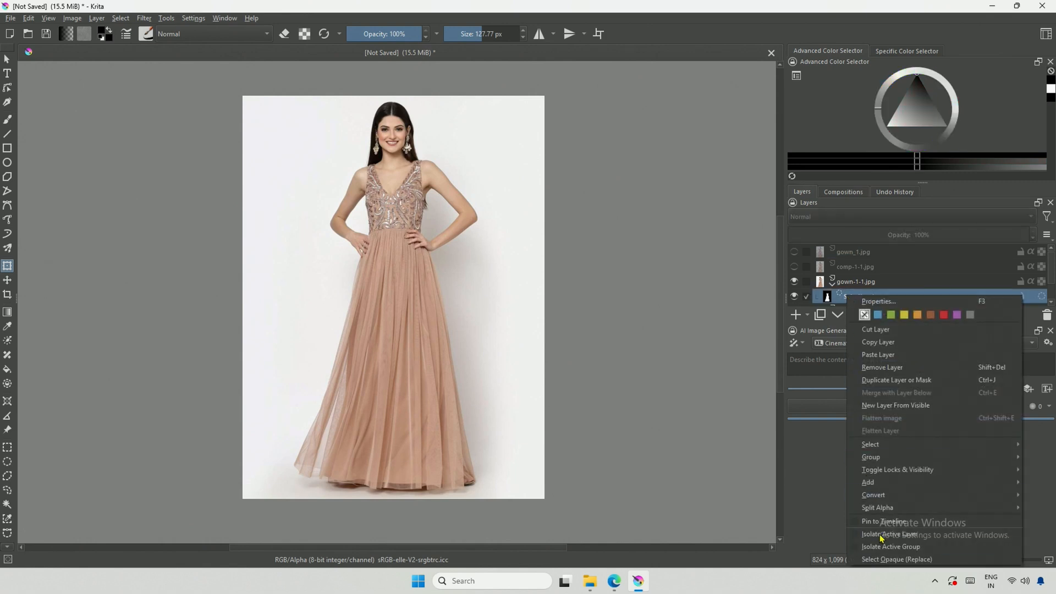
mouse_move(886, 559)
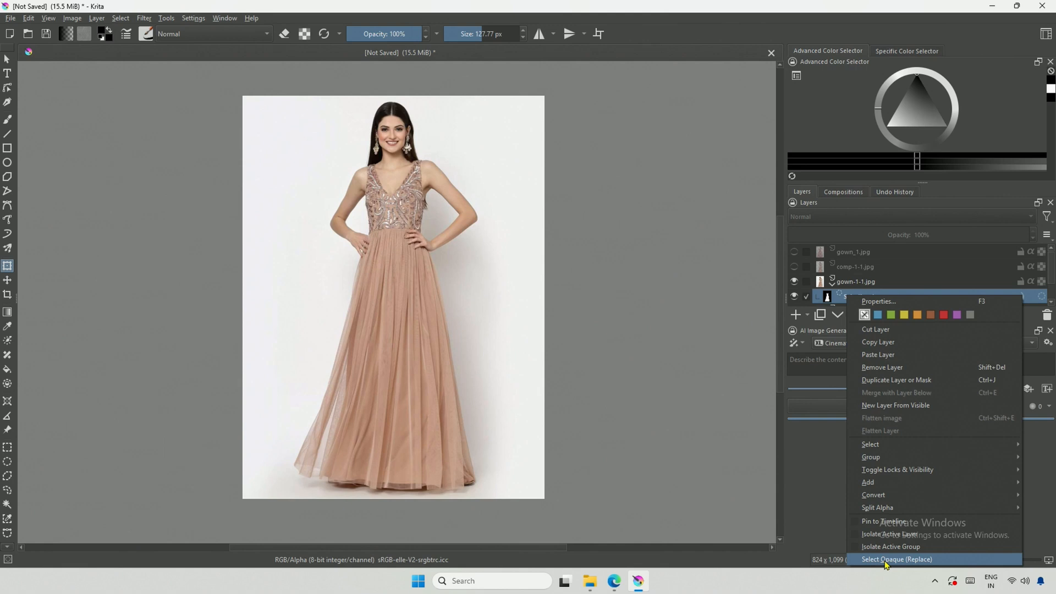
click(897, 559)
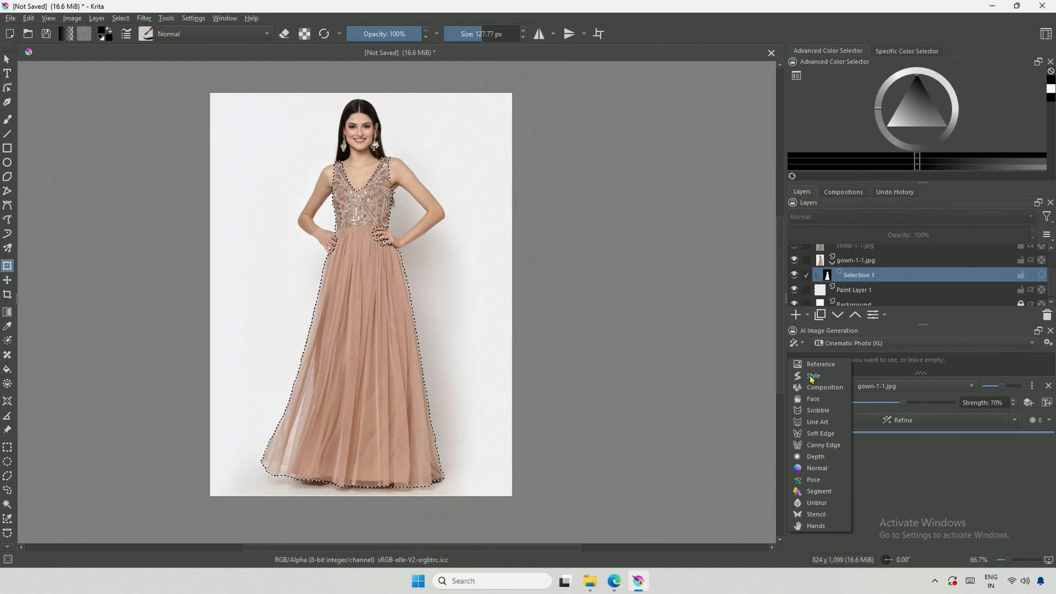
Add a Style control using gown_1.jpg and a Composition control using comp-1-1.jpg
click(813, 376)
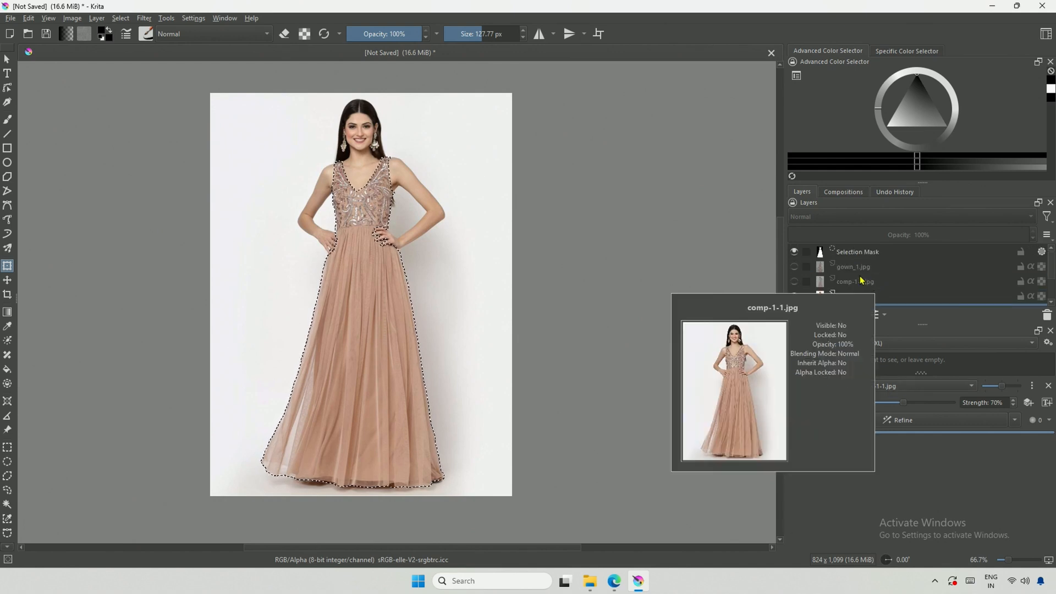
click(853, 267)
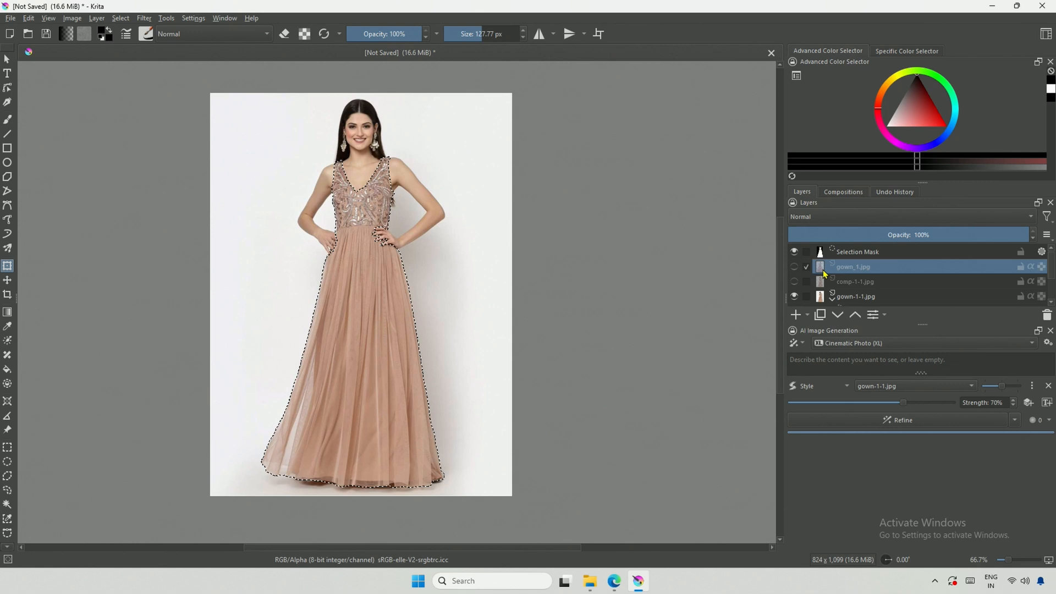
mouse_move(853, 266)
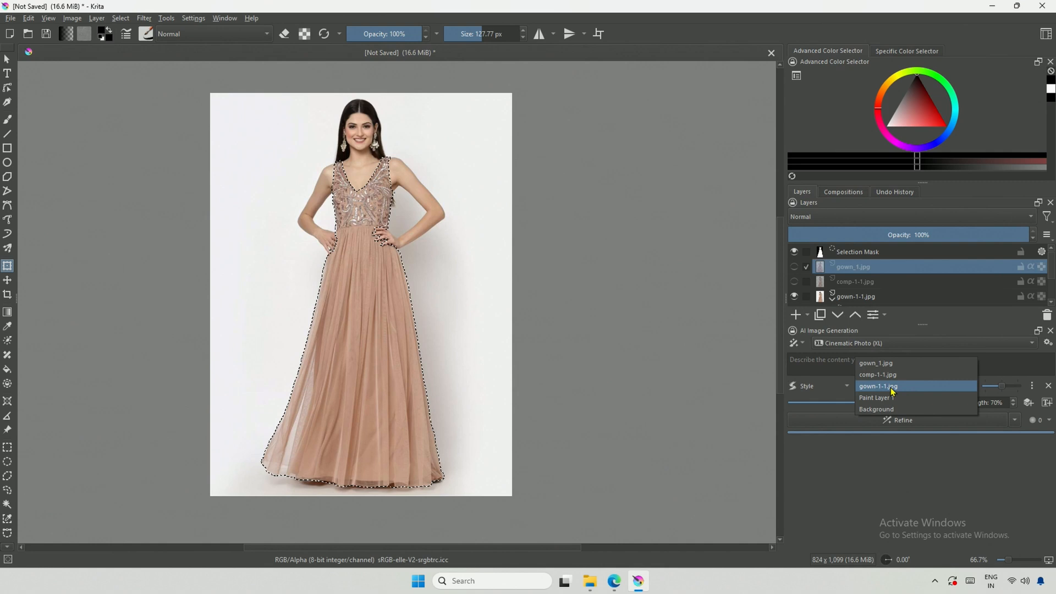
click(878, 386)
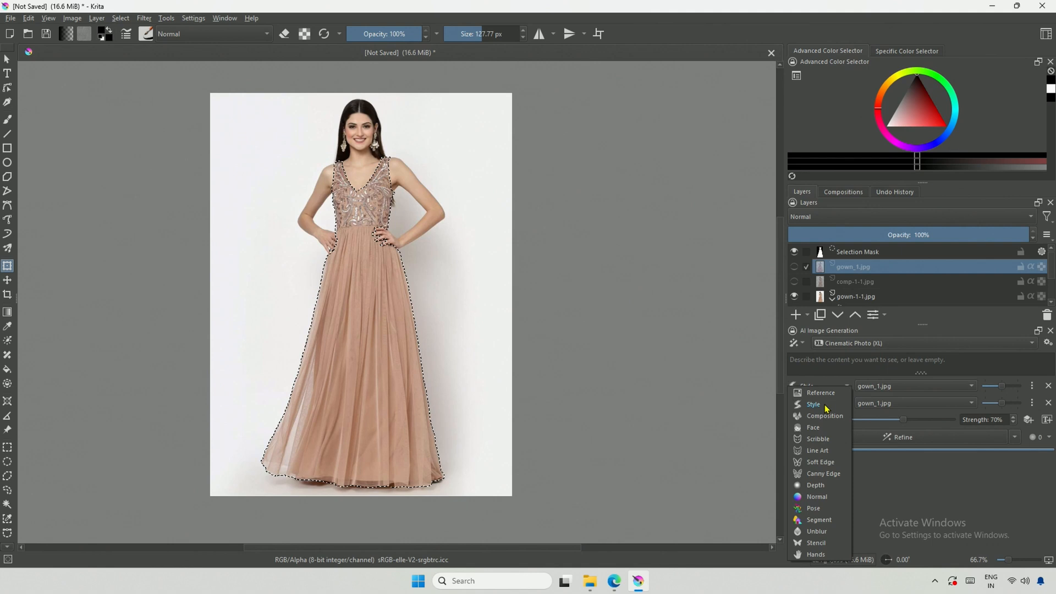
click(825, 416)
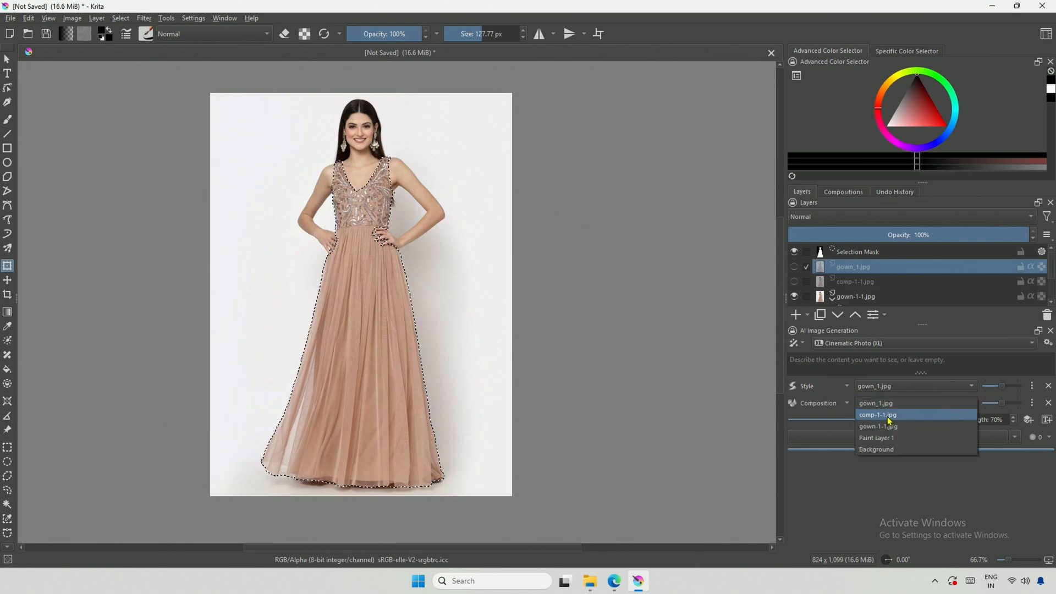
click(877, 414)
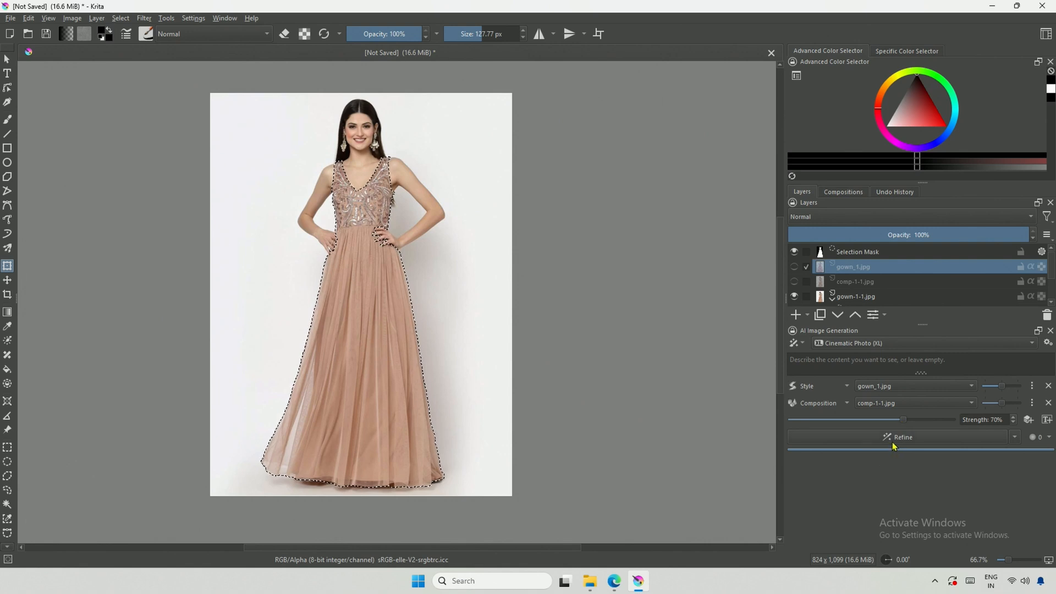
Refine the selected gown into a pink floral-embellished preview, then open Configure Image Diffusion
click(903, 437)
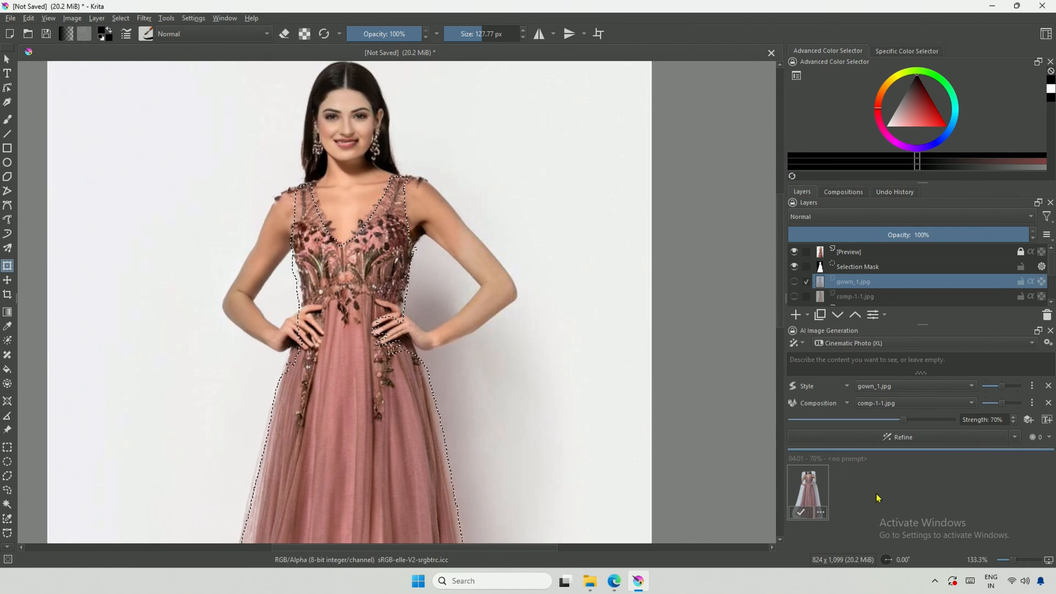
click(808, 493)
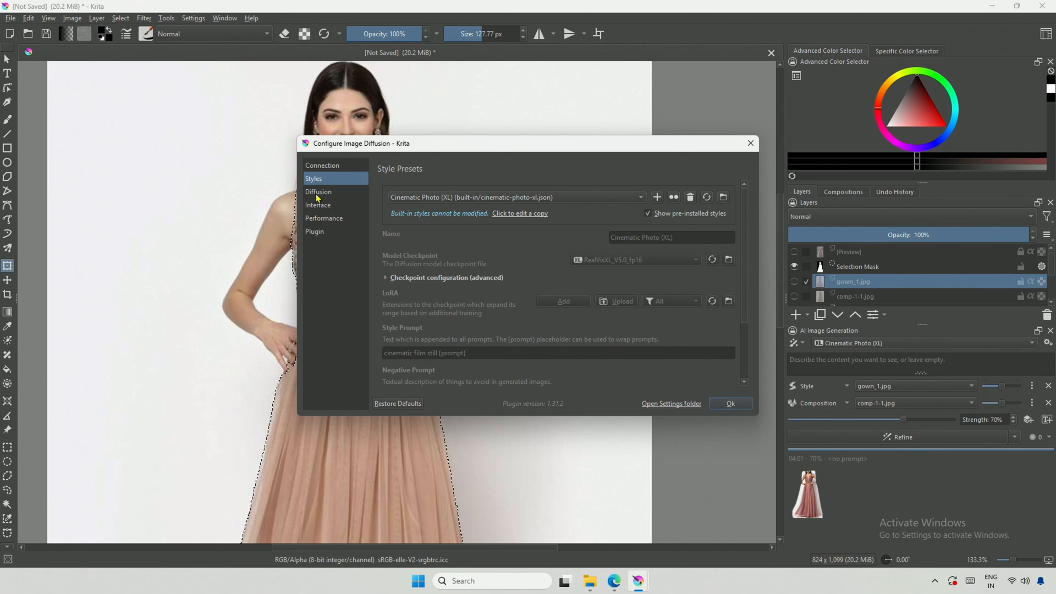
Set the diffusion Selection Grow to 0% and apply the settings
click(319, 191)
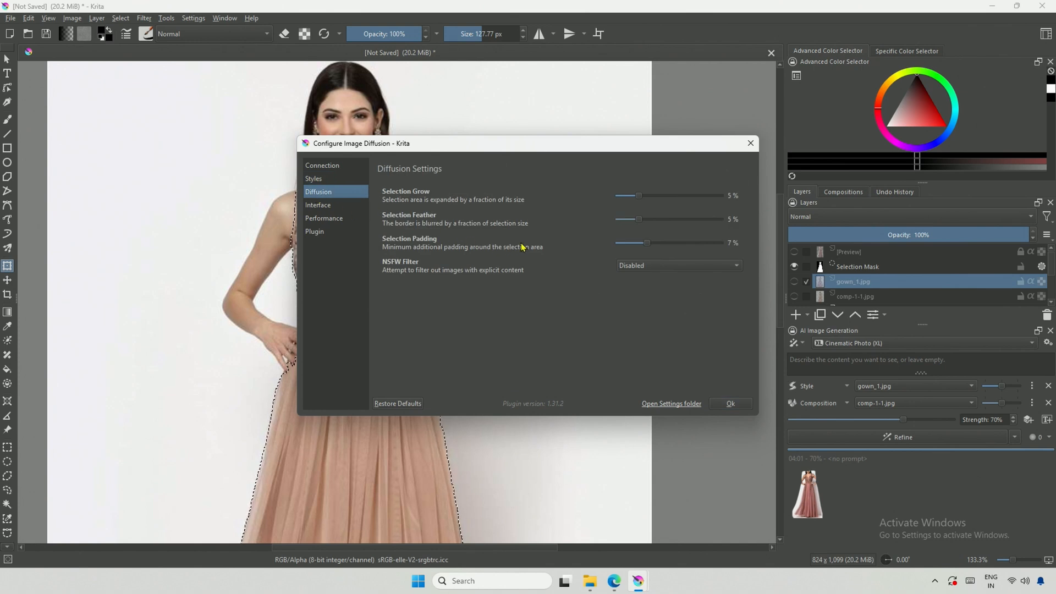
drag(648, 243, 617, 243)
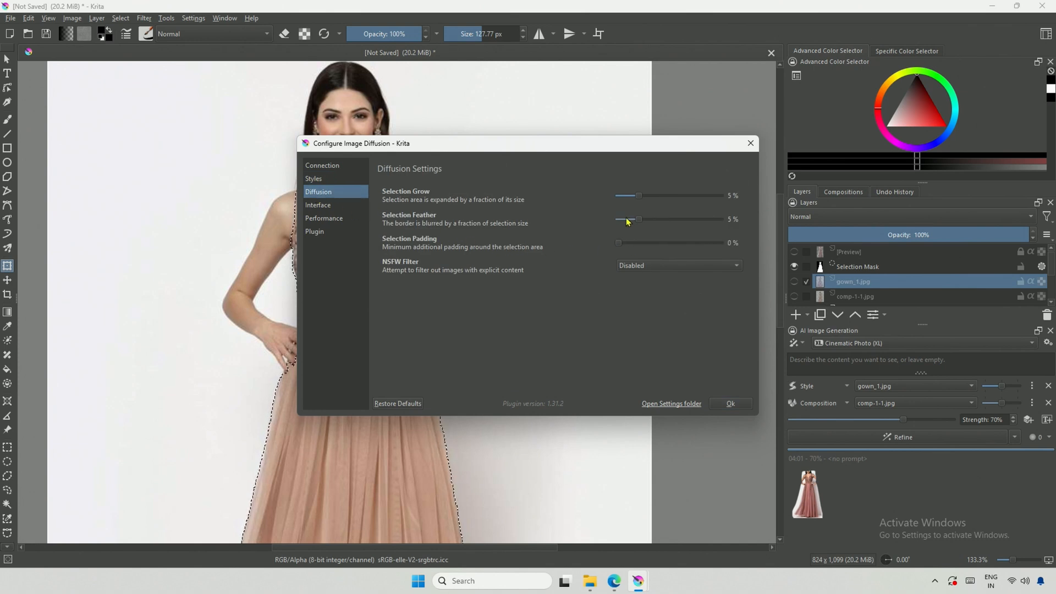
drag(637, 219, 617, 219)
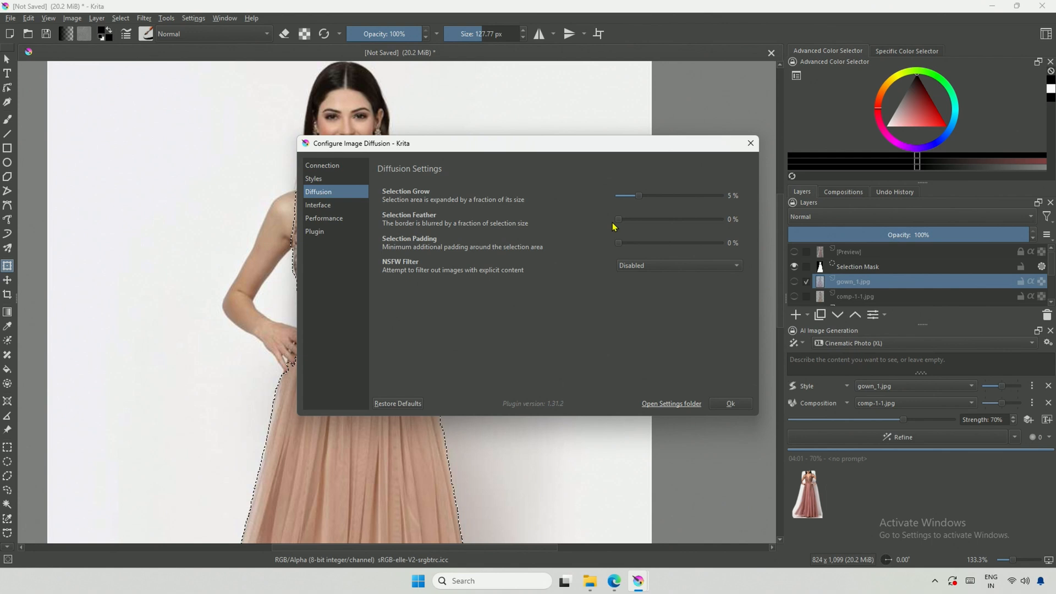
drag(639, 195, 617, 195)
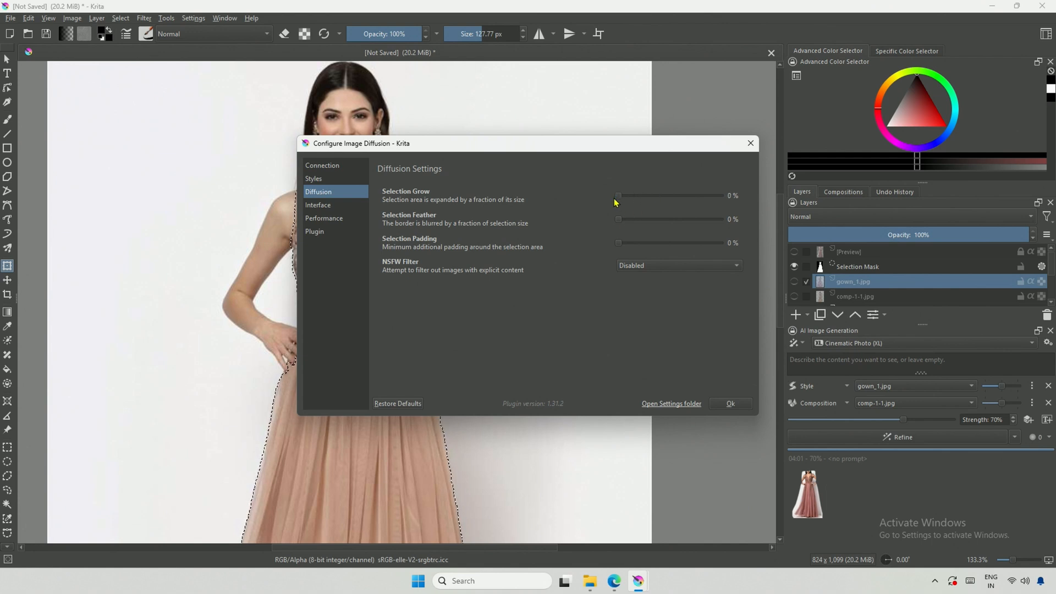
click(730, 404)
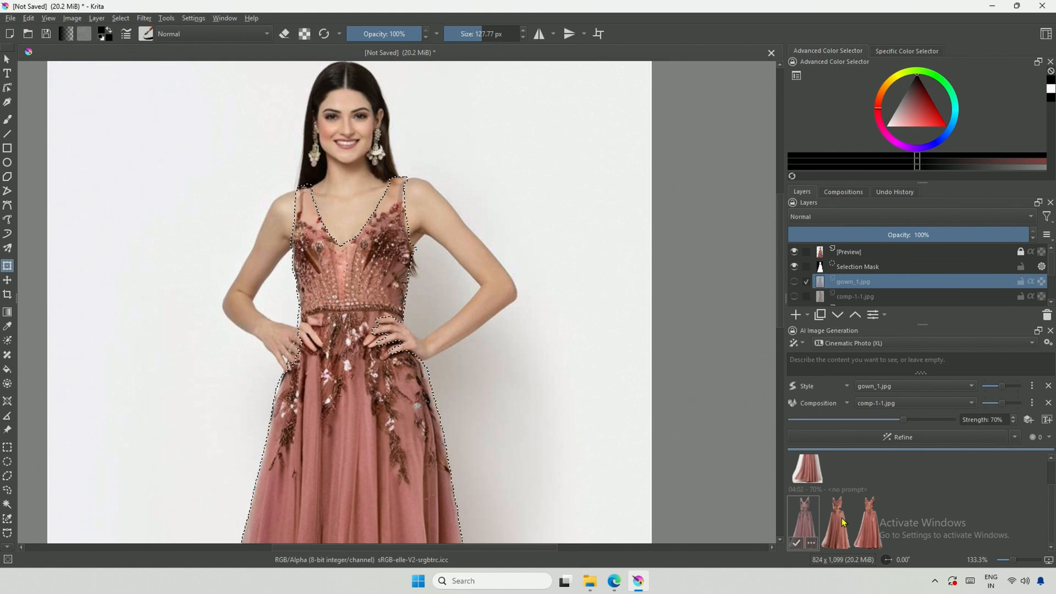
Preview the rose-pink beaded gown variations one after another
click(870, 522)
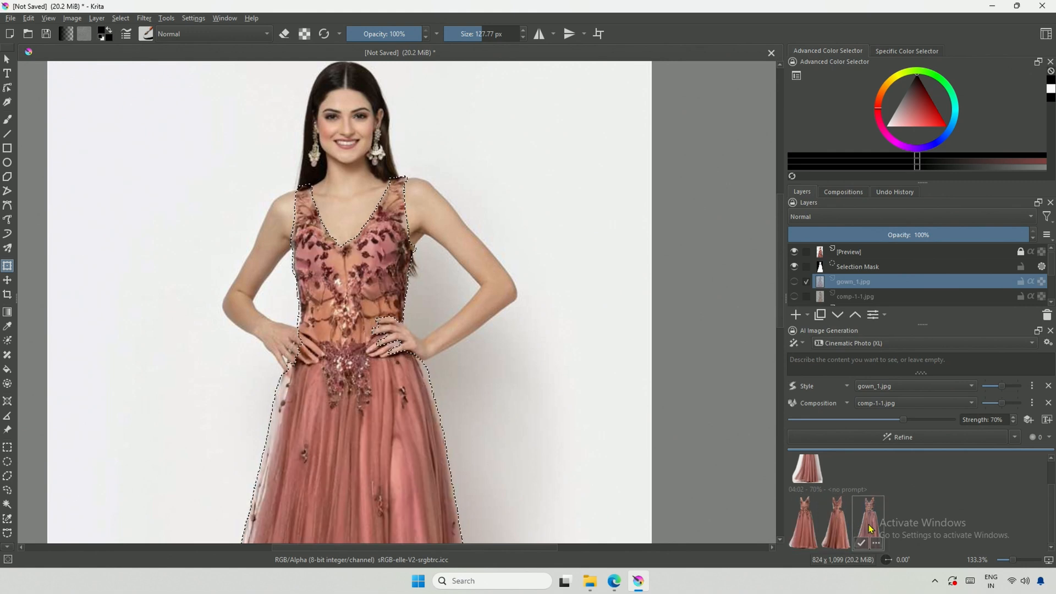
click(835, 521)
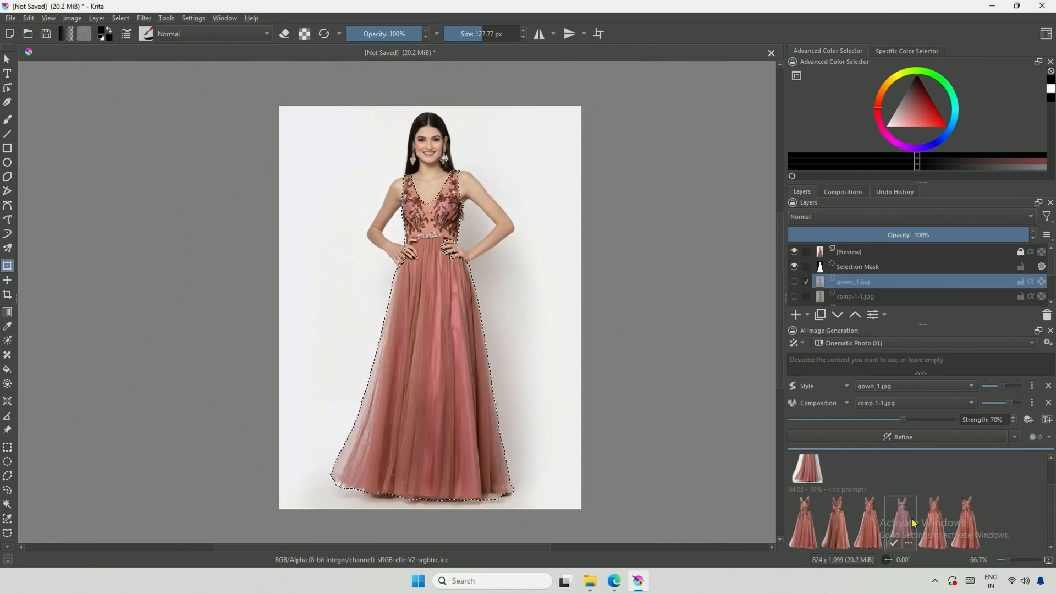
click(933, 522)
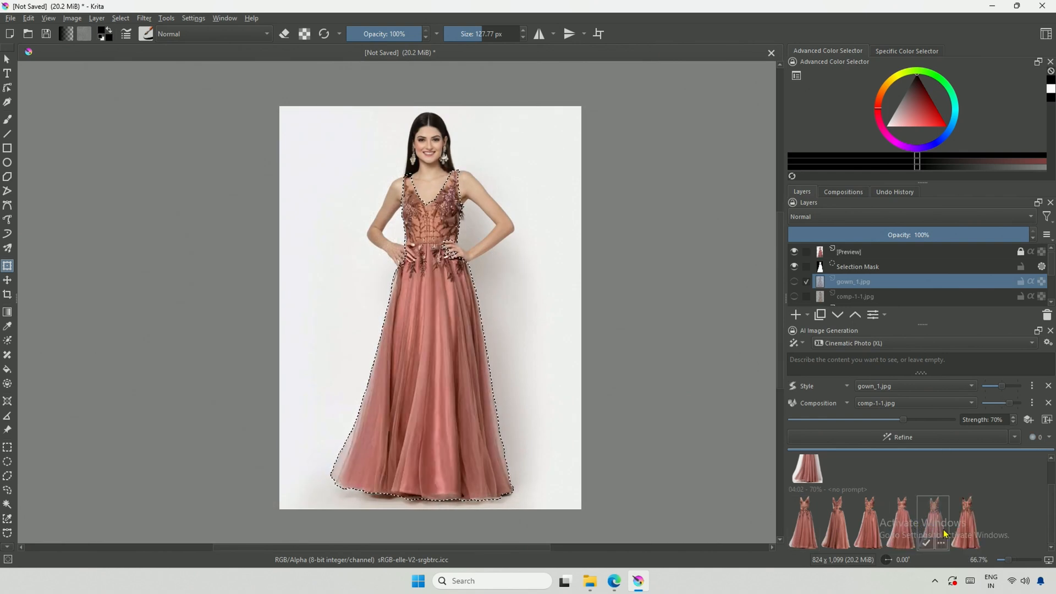
click(964, 522)
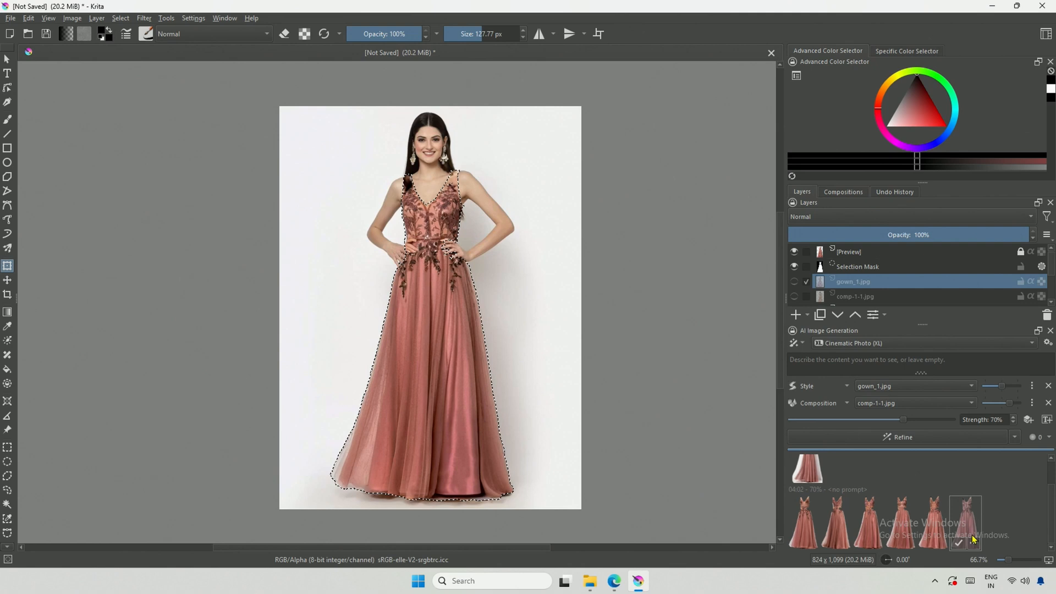
click(589, 581)
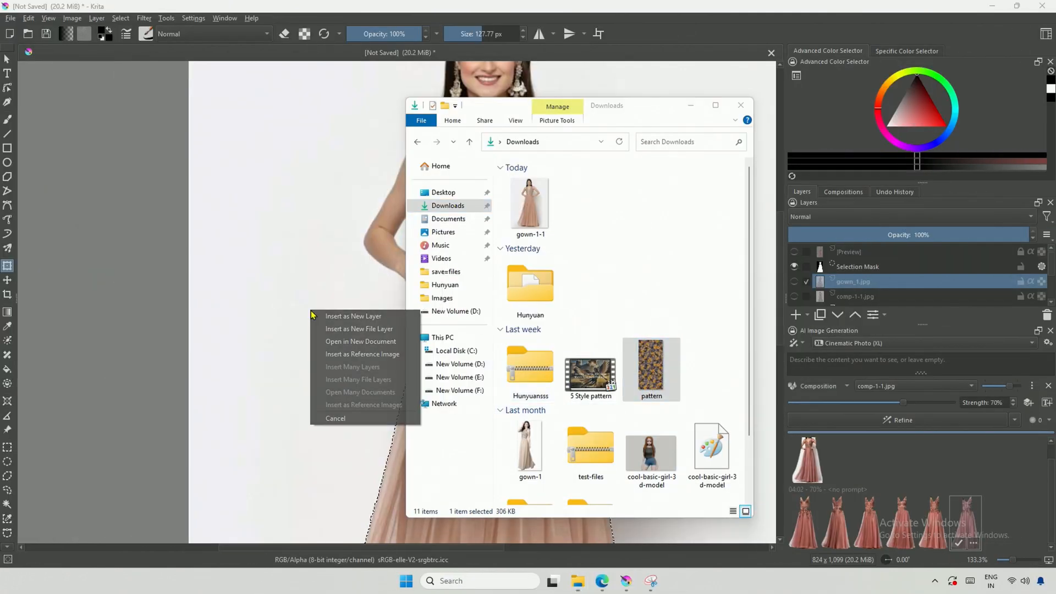
Add pattern.jpeg as a hidden layer, use it as Style with comp-1-1.jpg, and preview patterned gowns
click(354, 316)
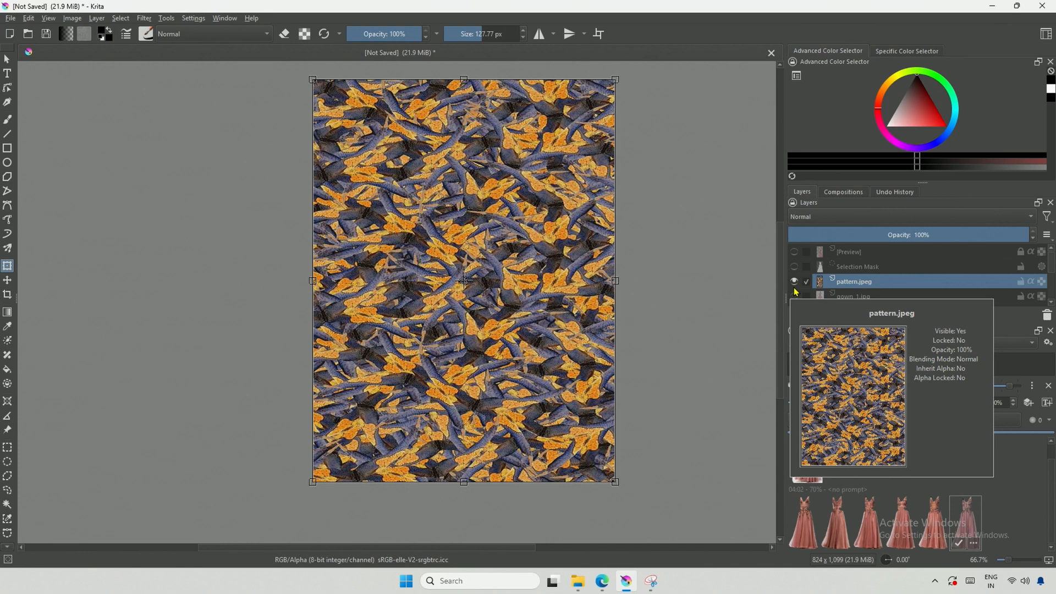
click(794, 282)
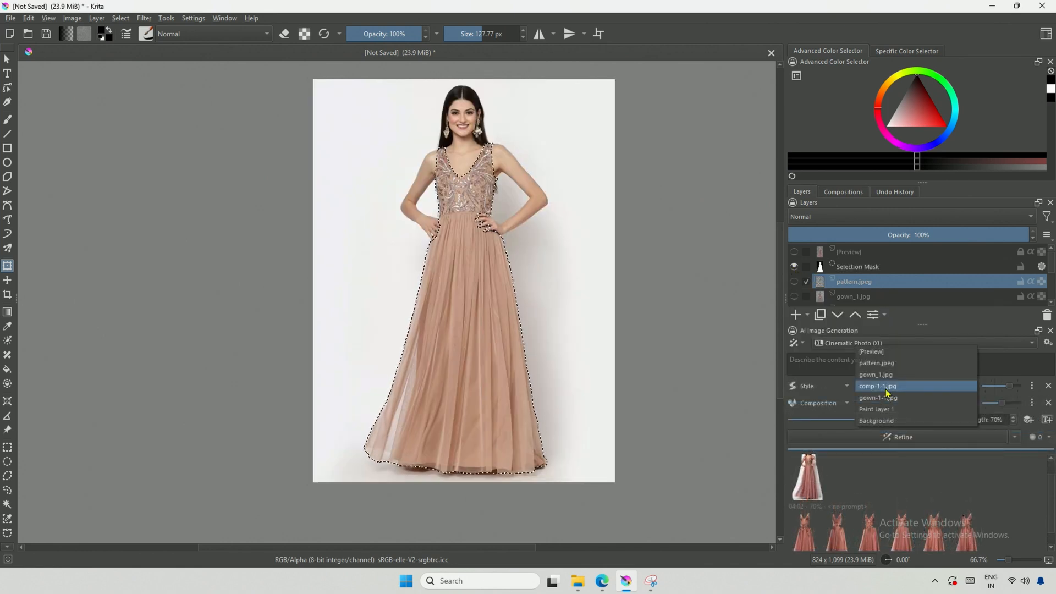
click(876, 397)
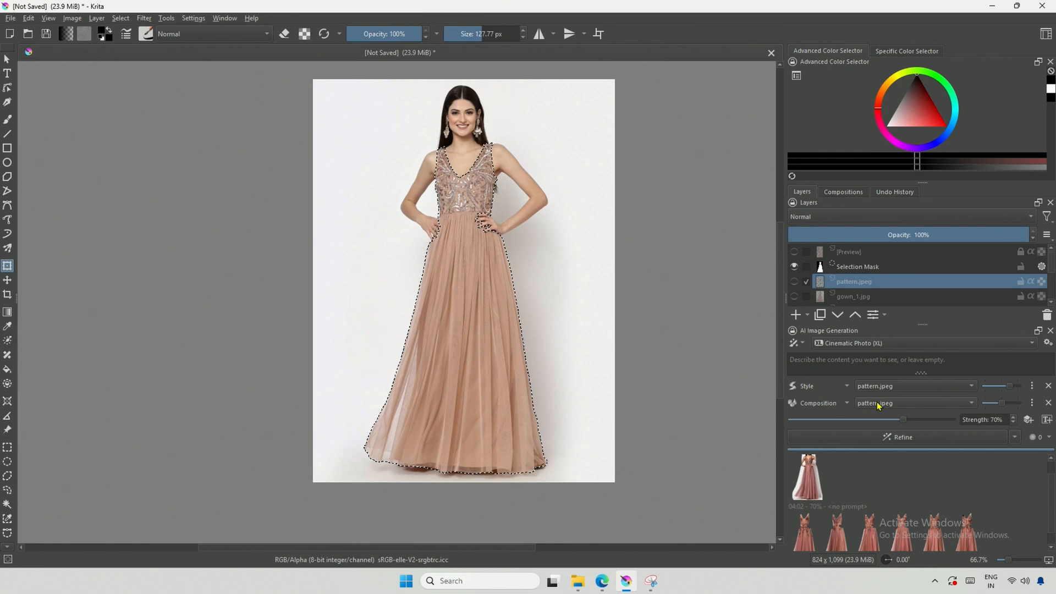
click(913, 403)
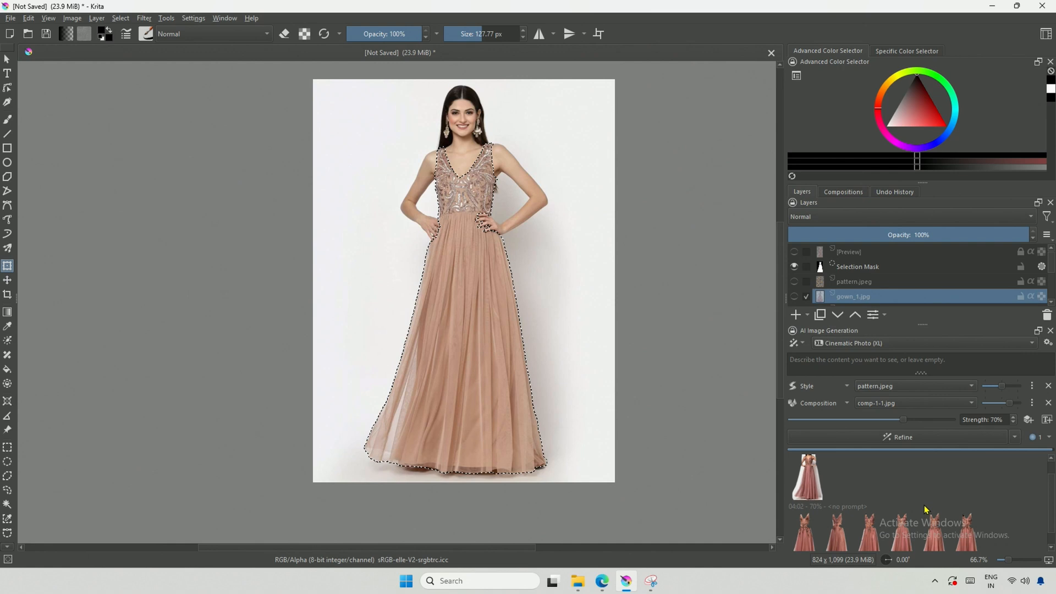
click(1000, 478)
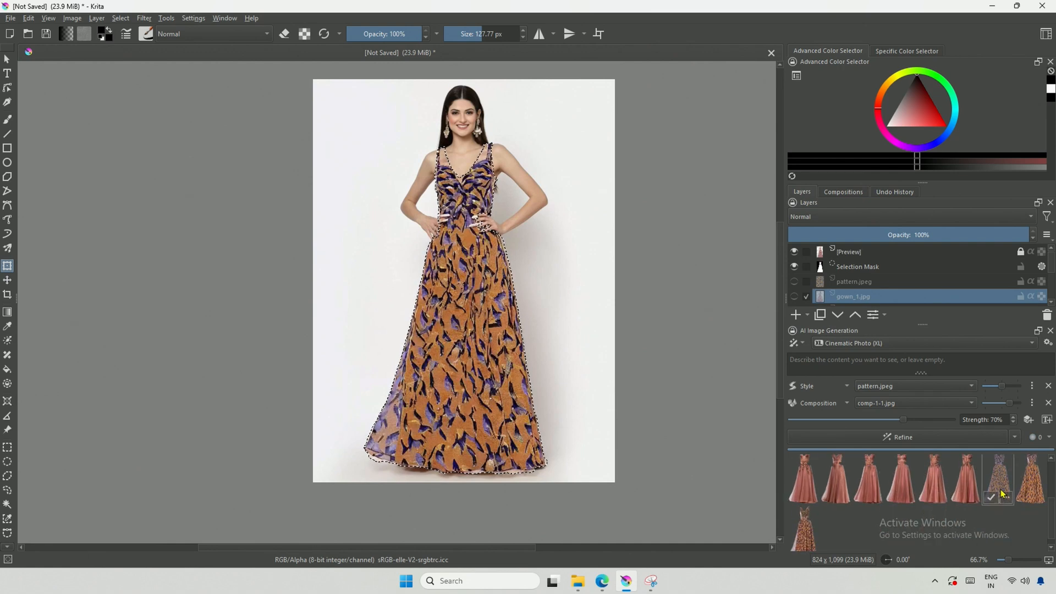
click(1030, 479)
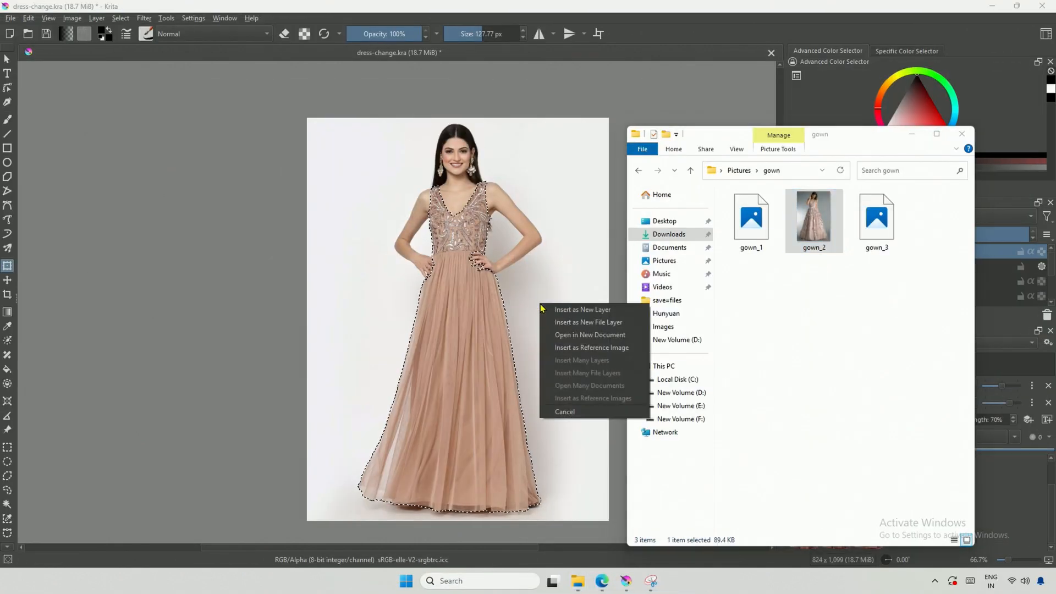
Insert the dropped gown reference photo as a new layer
click(582, 309)
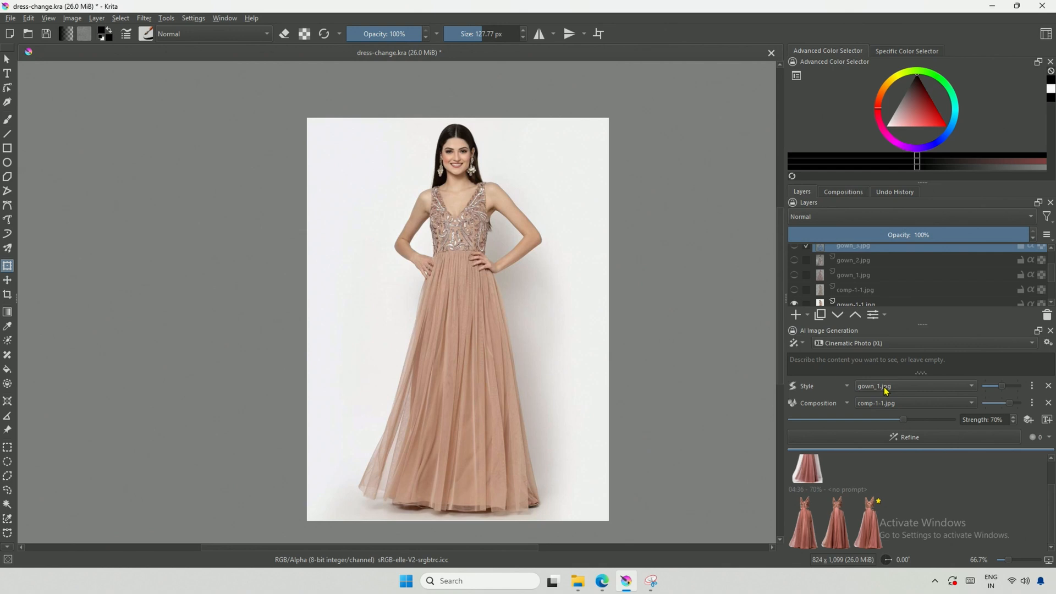
Set Style to gown_2.jpg, generate dusty-rose beaded gowns, and preview two variations
click(913, 386)
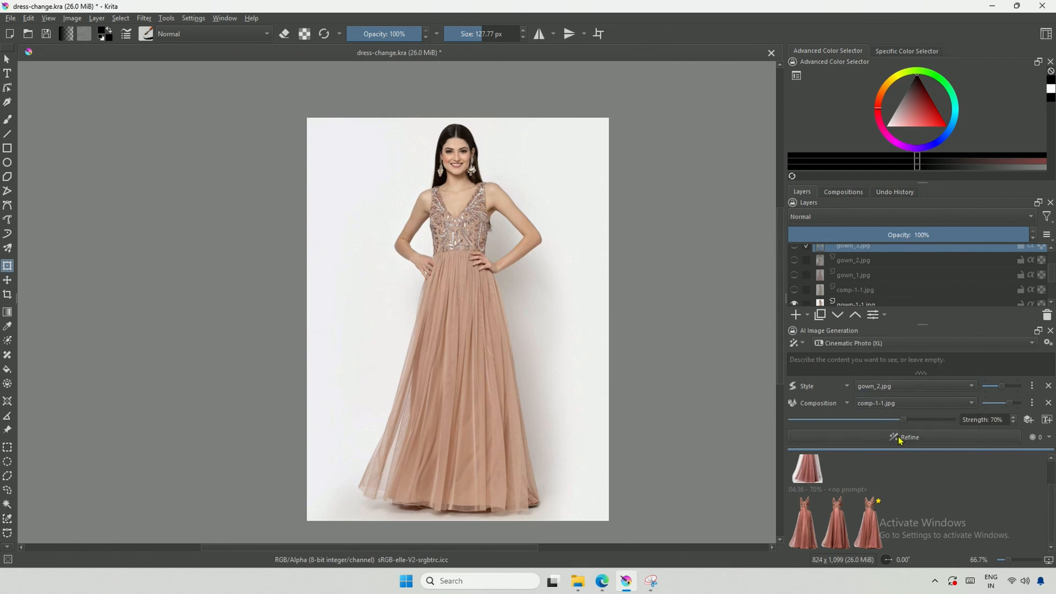
click(909, 436)
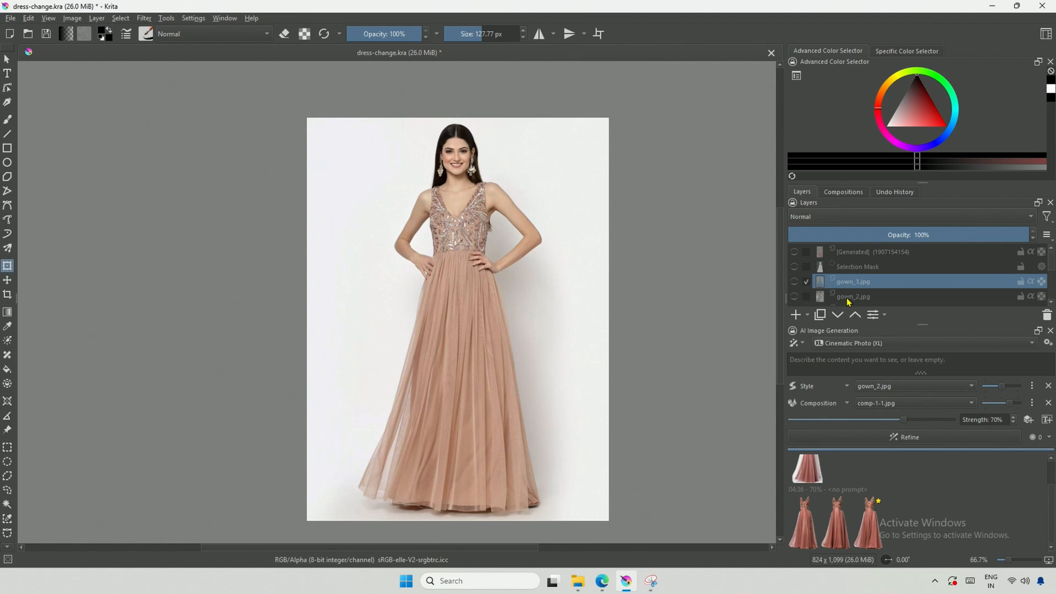
mouse_move(853, 296)
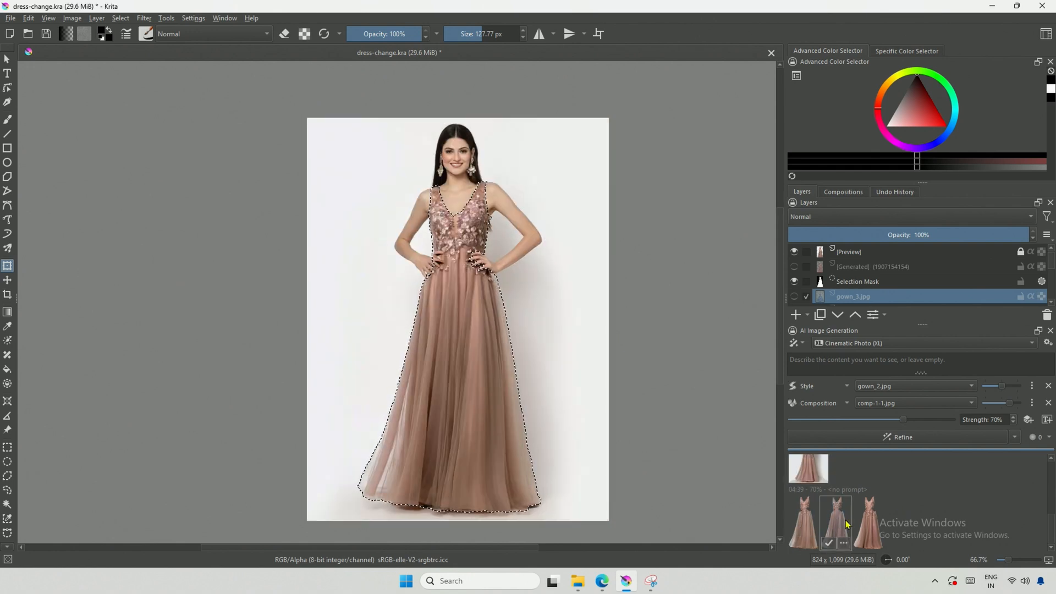
click(868, 519)
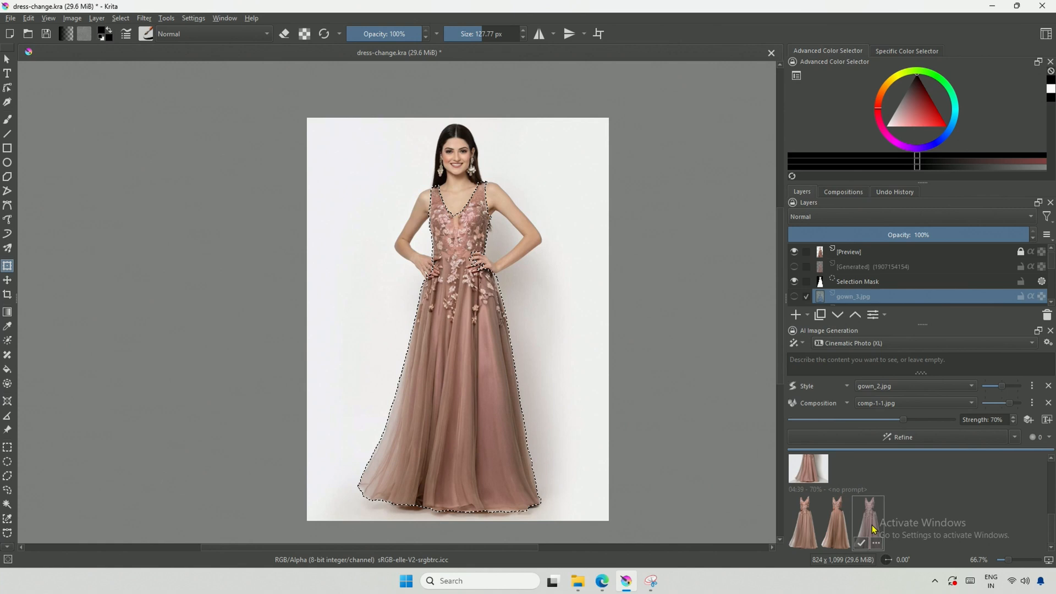
click(868, 523)
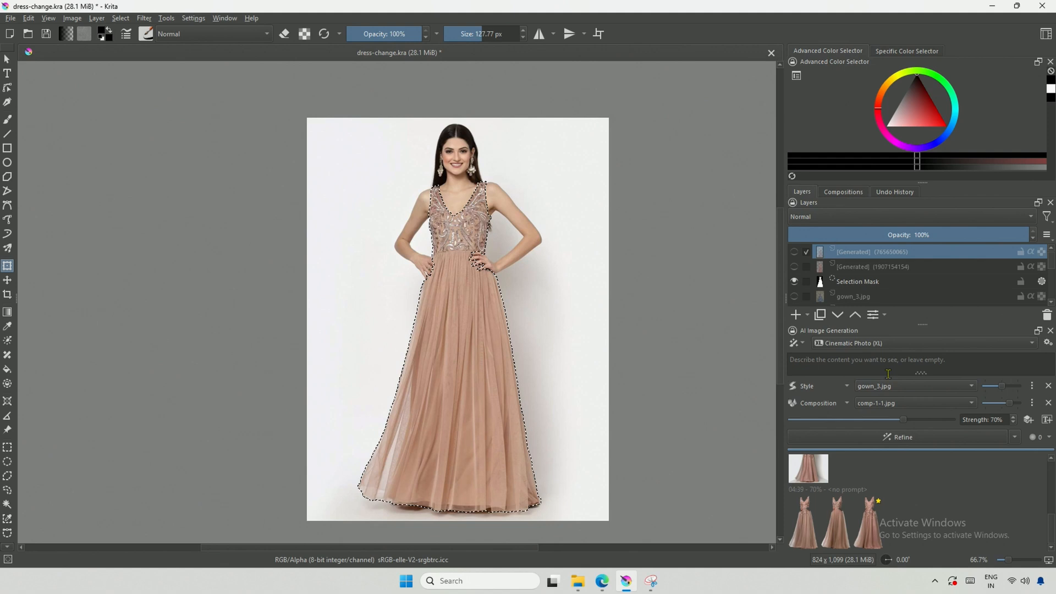
Generate gown_3-styled dark-blue gowns, preview one, and check gown_3.jpg in Edge
click(901, 436)
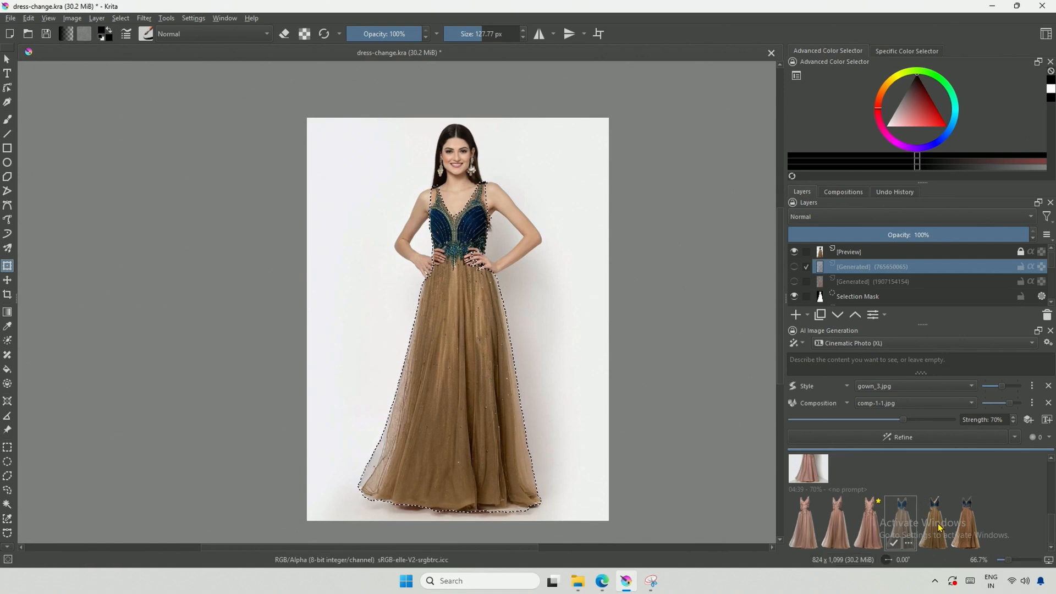
click(964, 522)
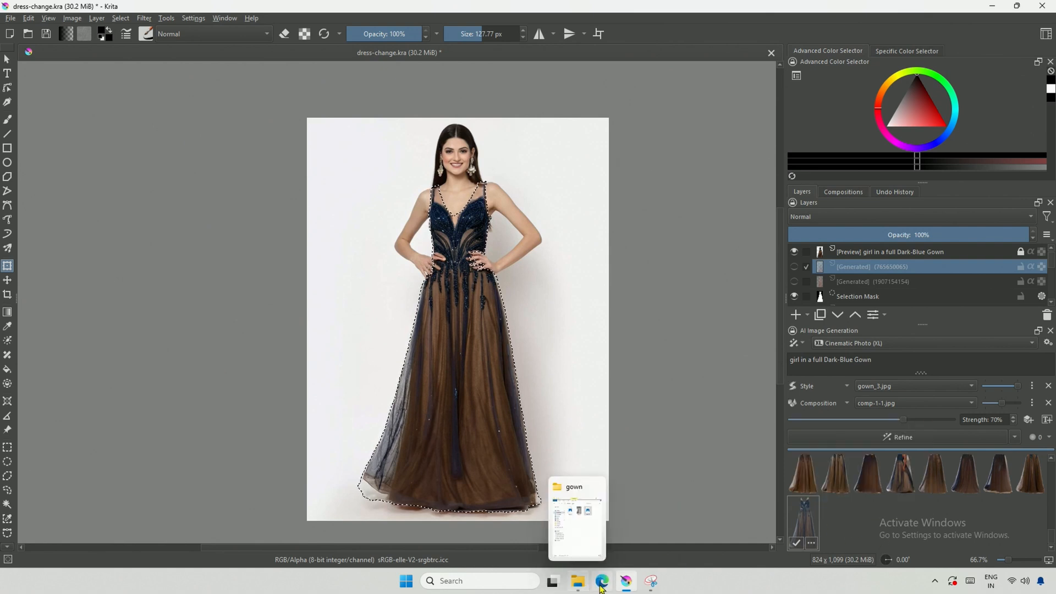
click(600, 581)
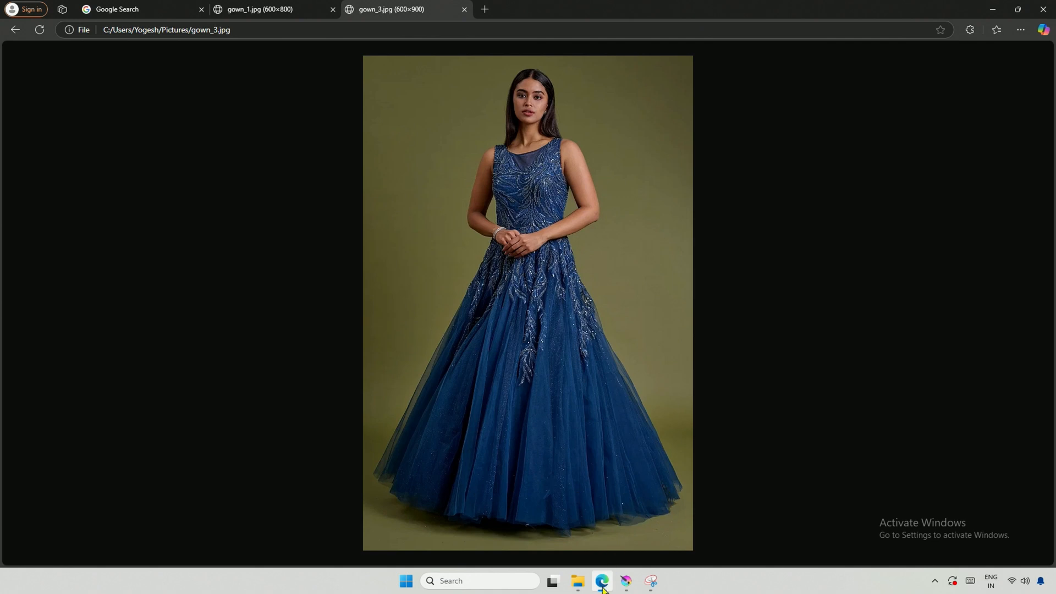
click(625, 581)
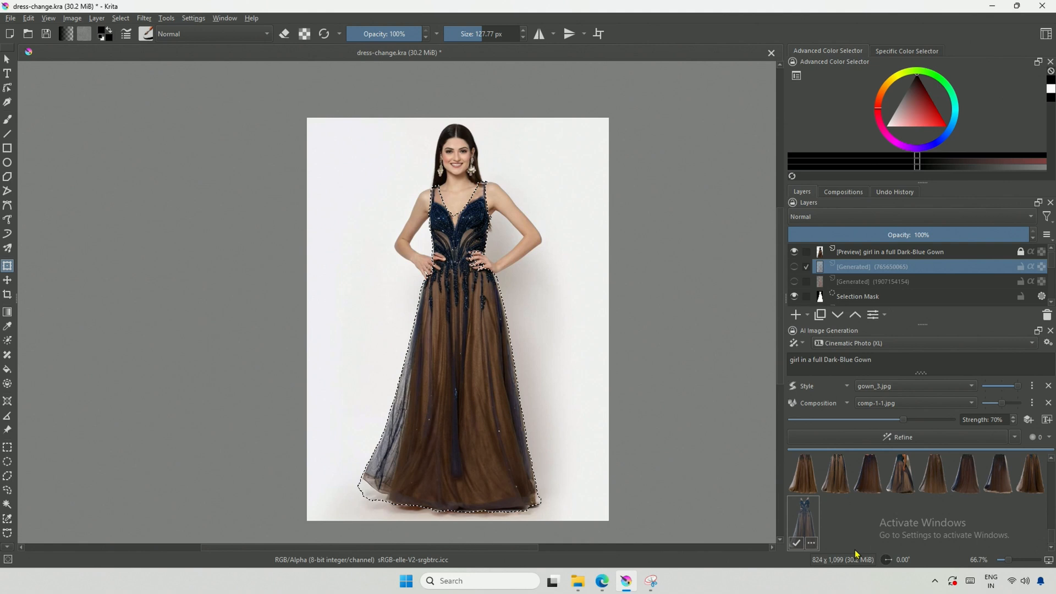